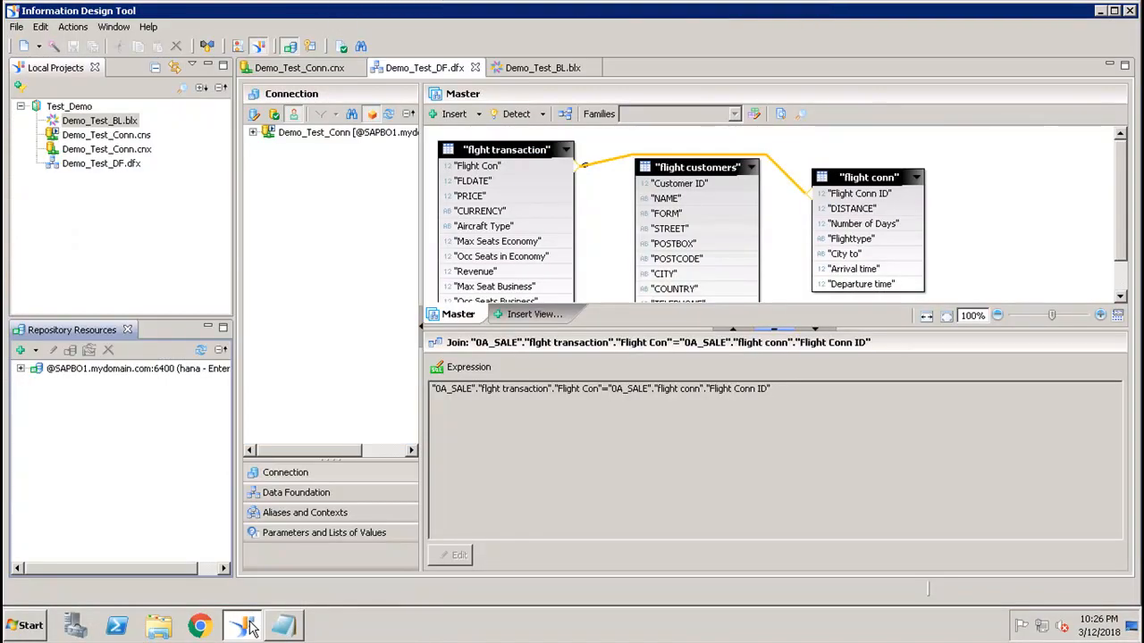
pyautogui.moveTo(282, 420)
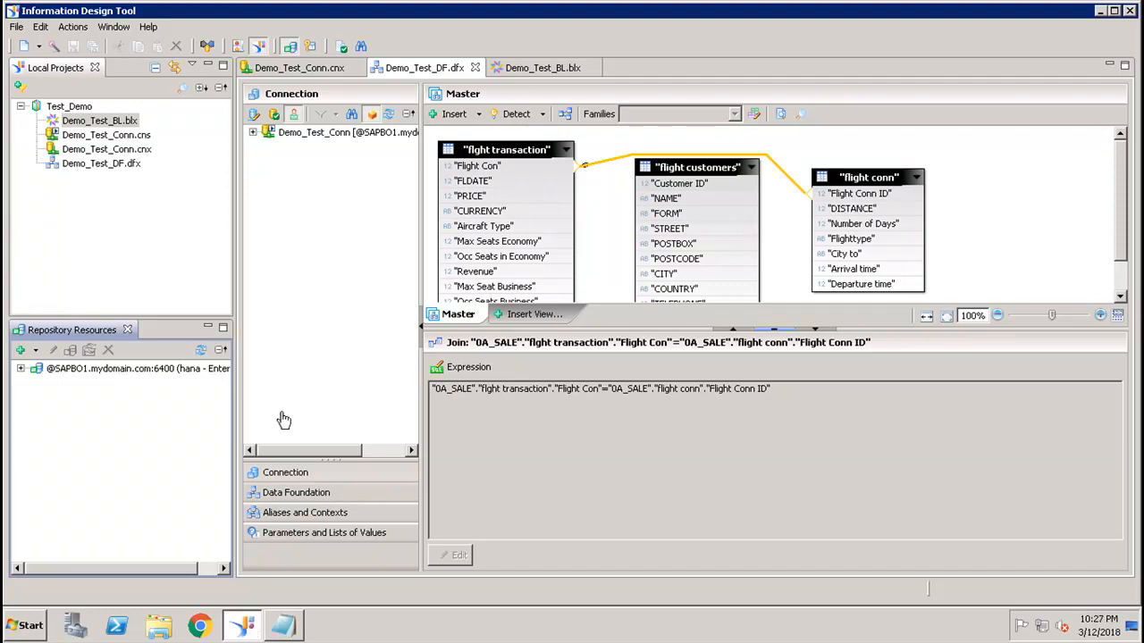
# - Switch from the data foundation to the Demo_Test_BL business layer editor
pyautogui.click(541, 68)
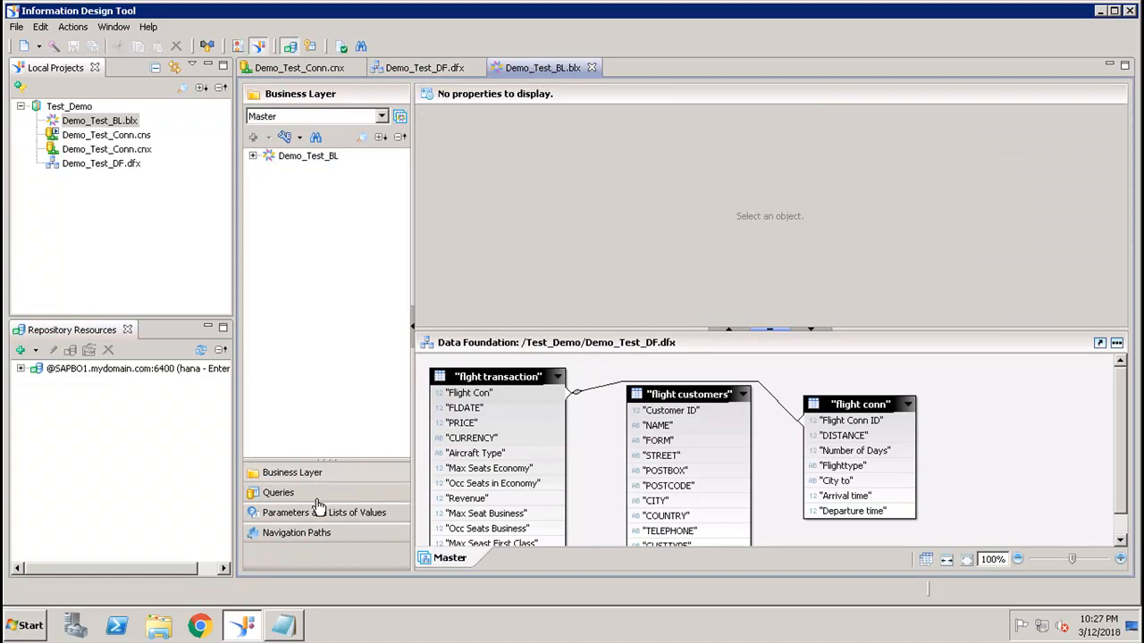
# - Create a new business-layer parameter and name it demo_Param
pyautogui.click(323, 511)
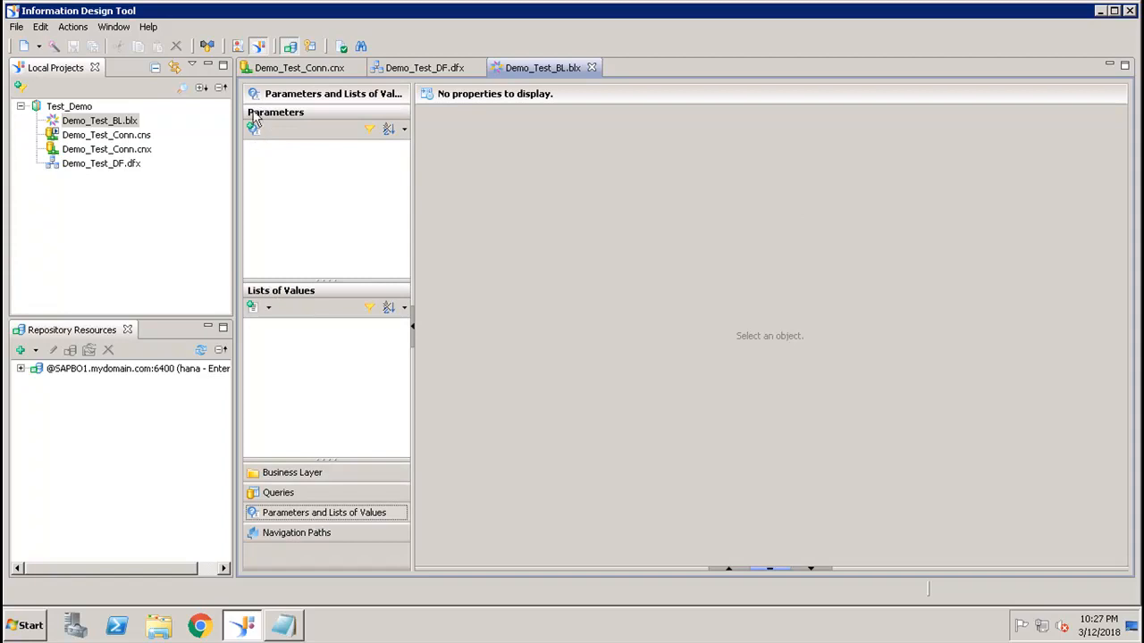
pyautogui.click(254, 129)
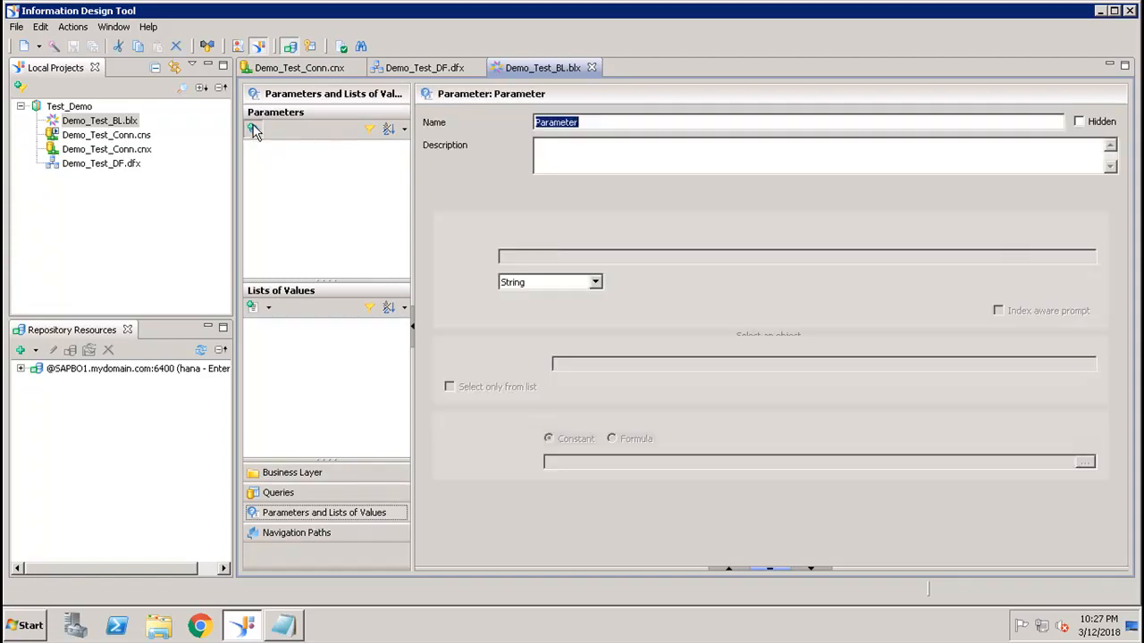
pyautogui.click(253, 128)
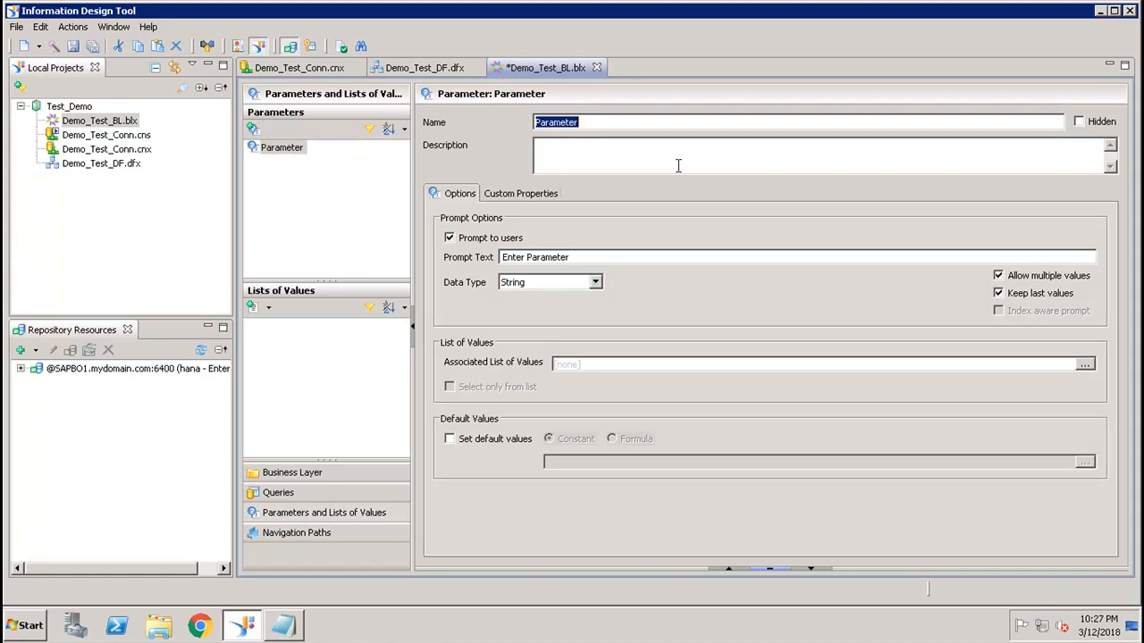
pyautogui.write('d')
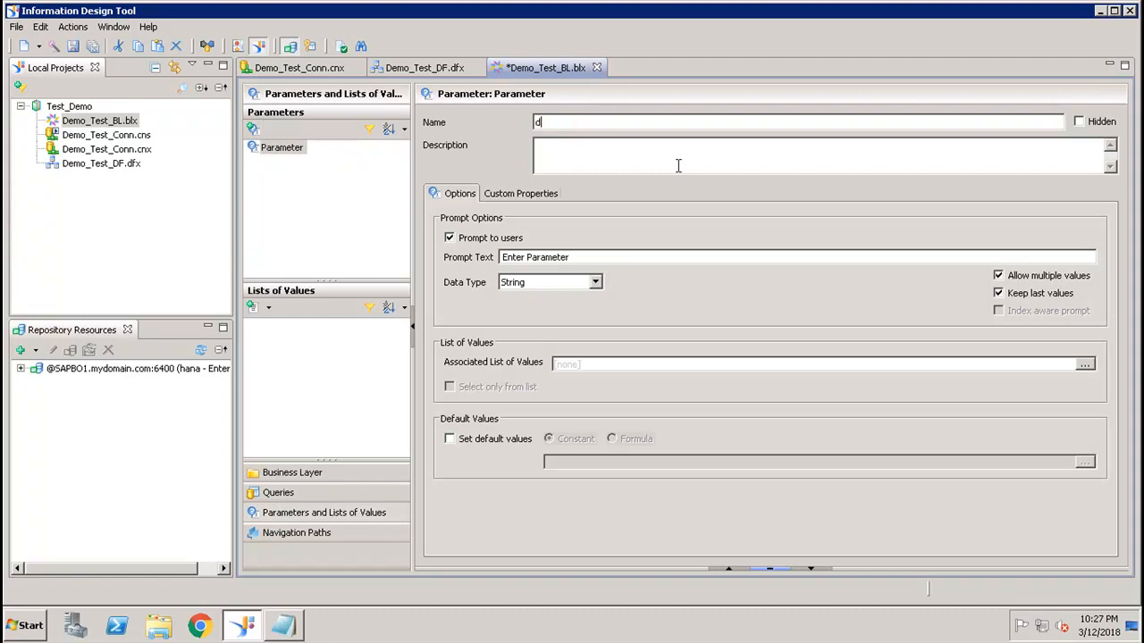
pyautogui.write('emo_P')
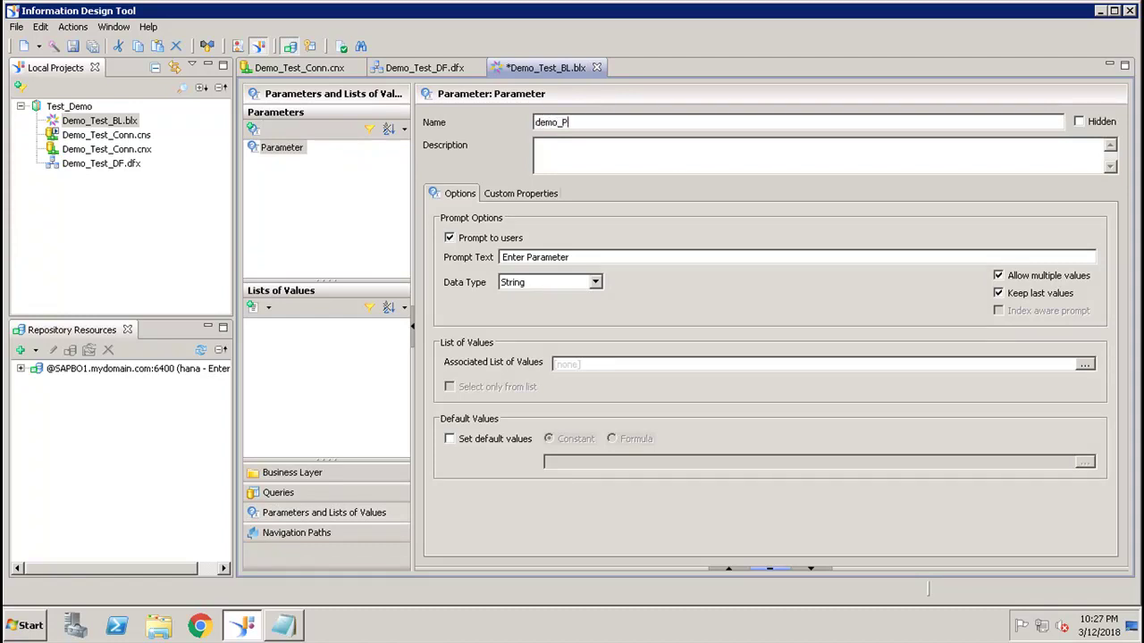
pyautogui.write('aram')
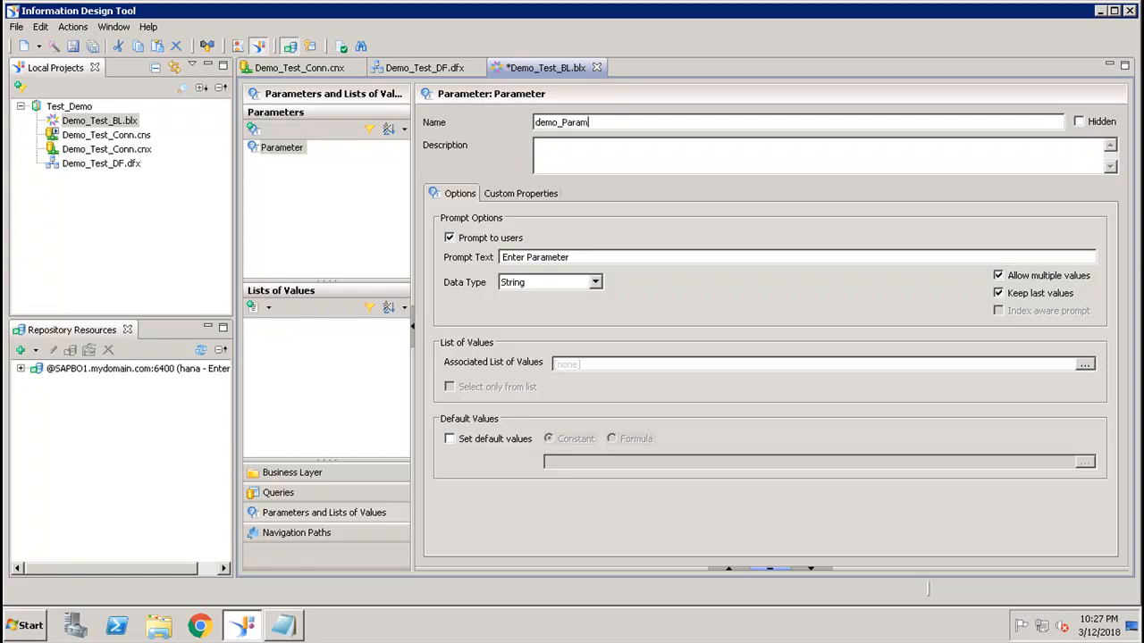
pyautogui.moveTo(1108, 123)
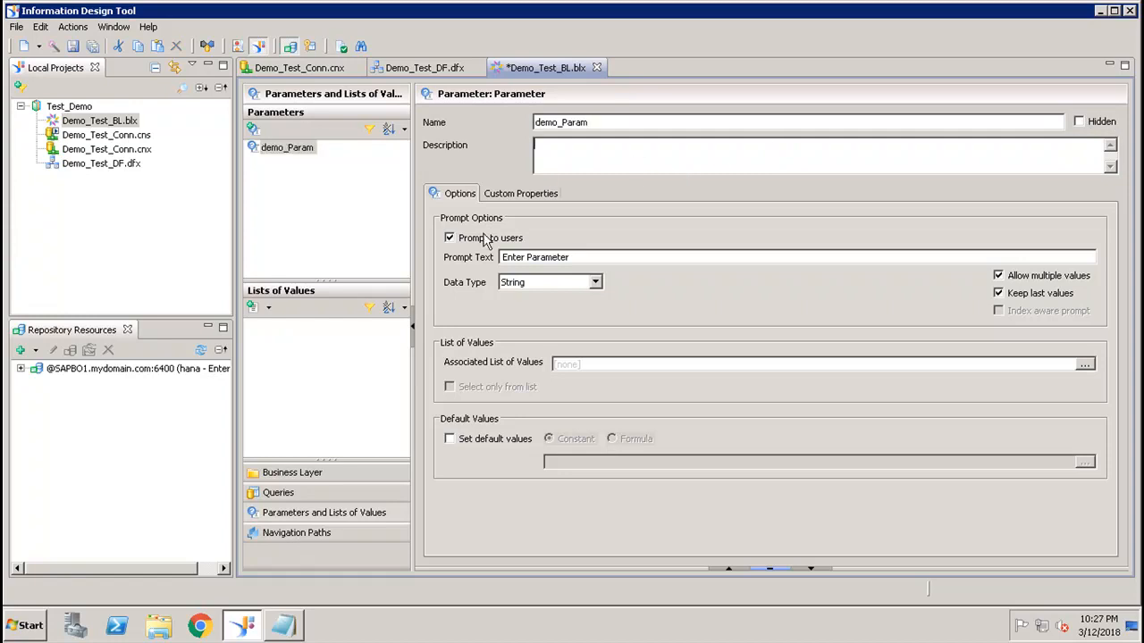
pyautogui.moveTo(500, 225)
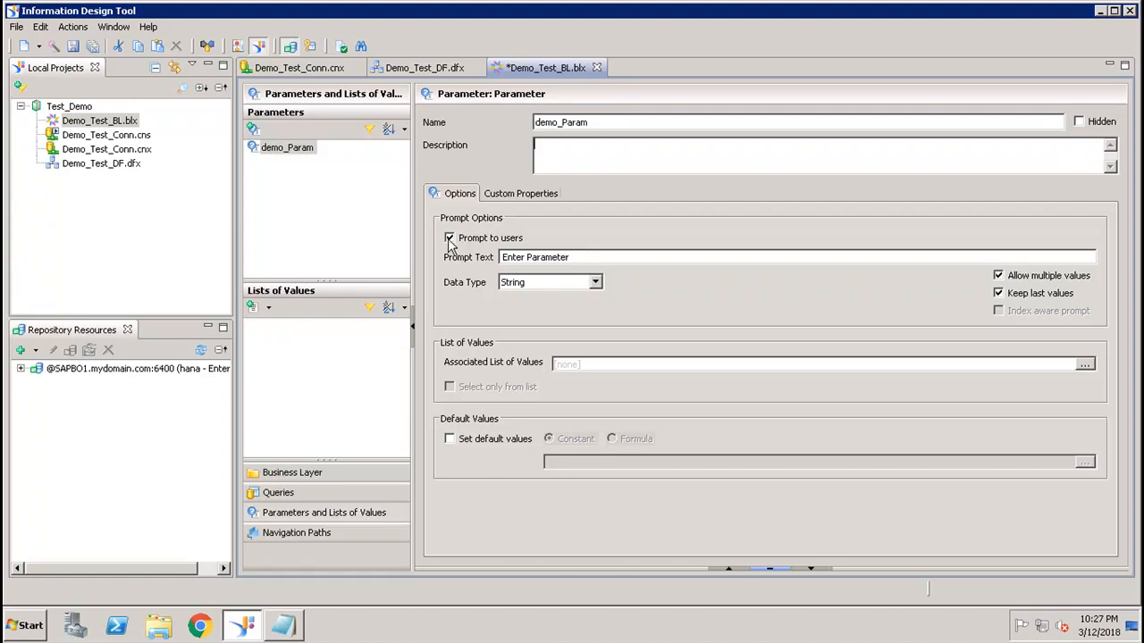
# - Set demo_Param's default values to use a formula while keeping Prompt to users enabled
pyautogui.click(448, 237)
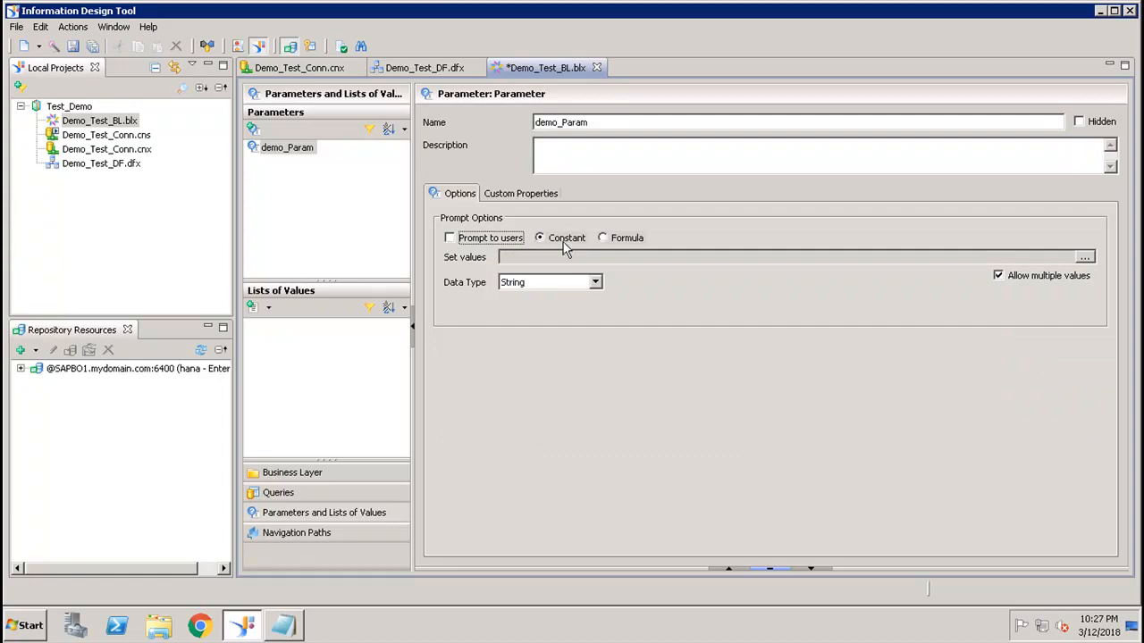
pyautogui.moveTo(579, 254)
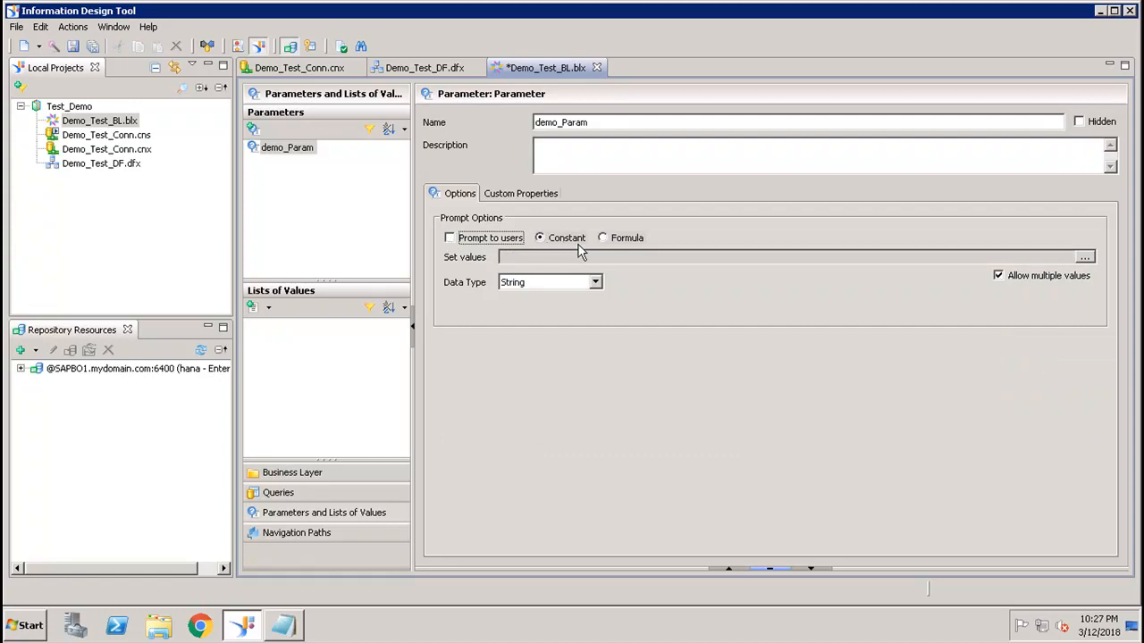
pyautogui.click(602, 237)
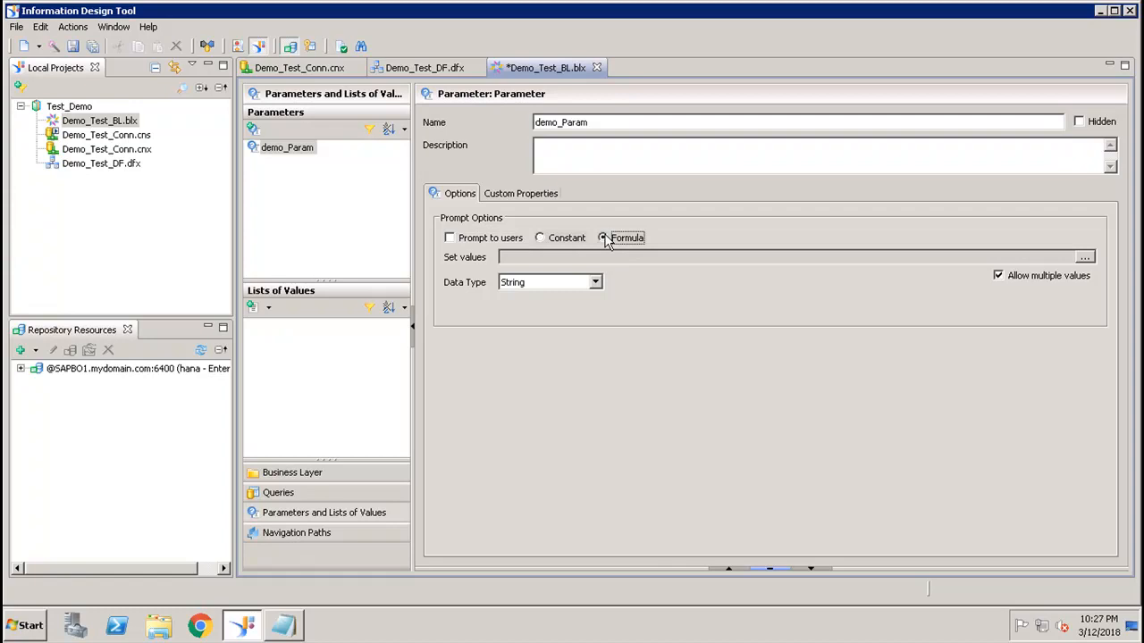
pyautogui.moveTo(456, 243)
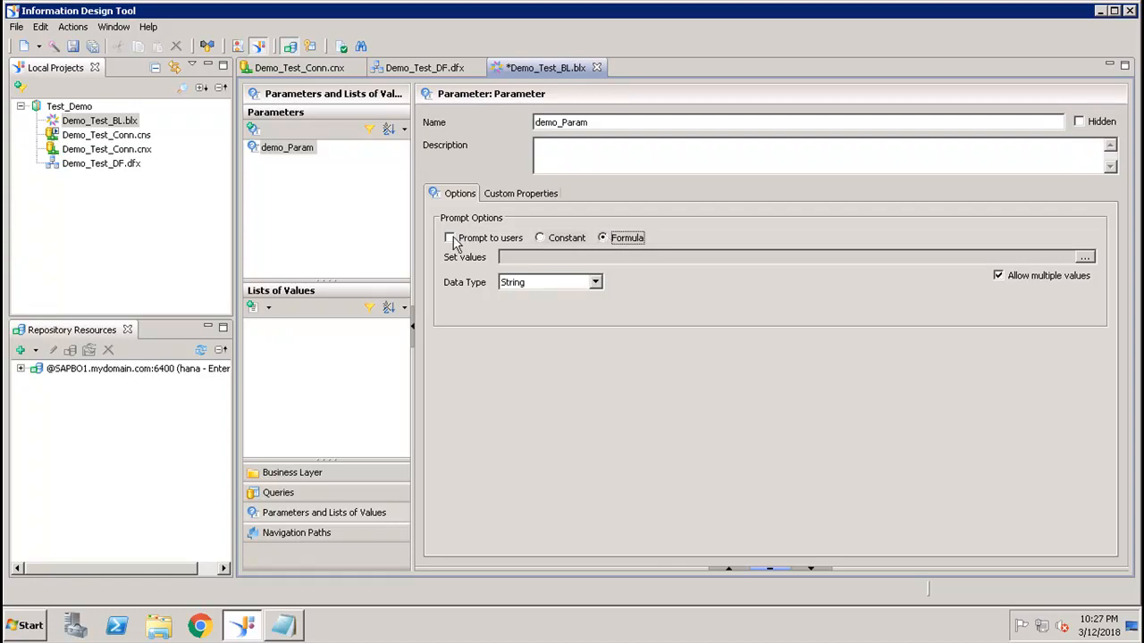
pyautogui.click(451, 238)
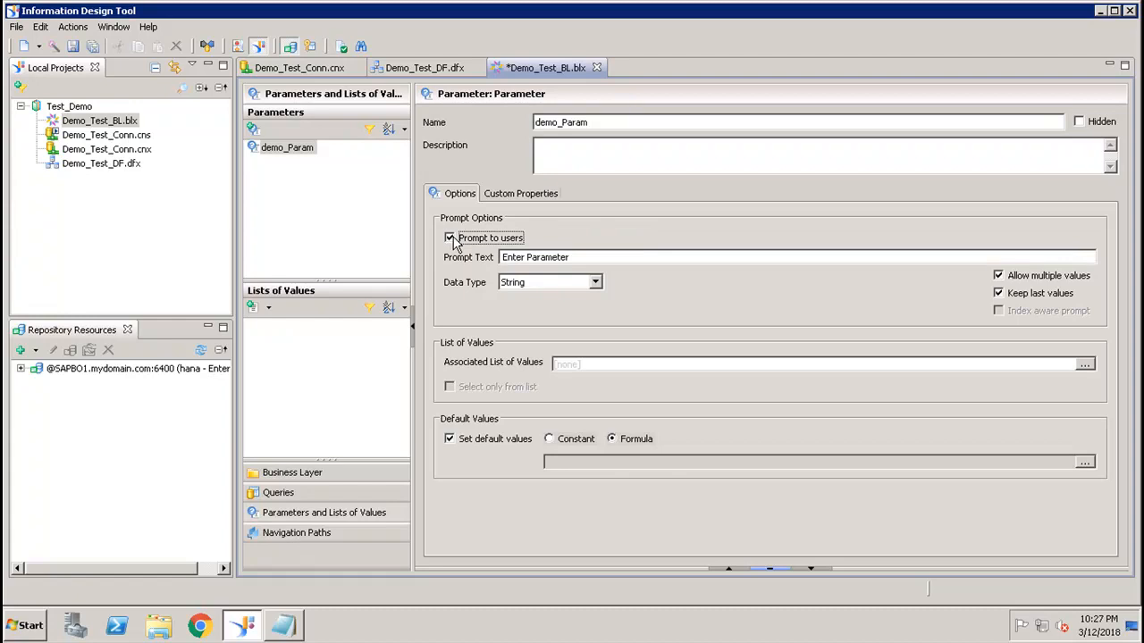
pyautogui.moveTo(526, 248)
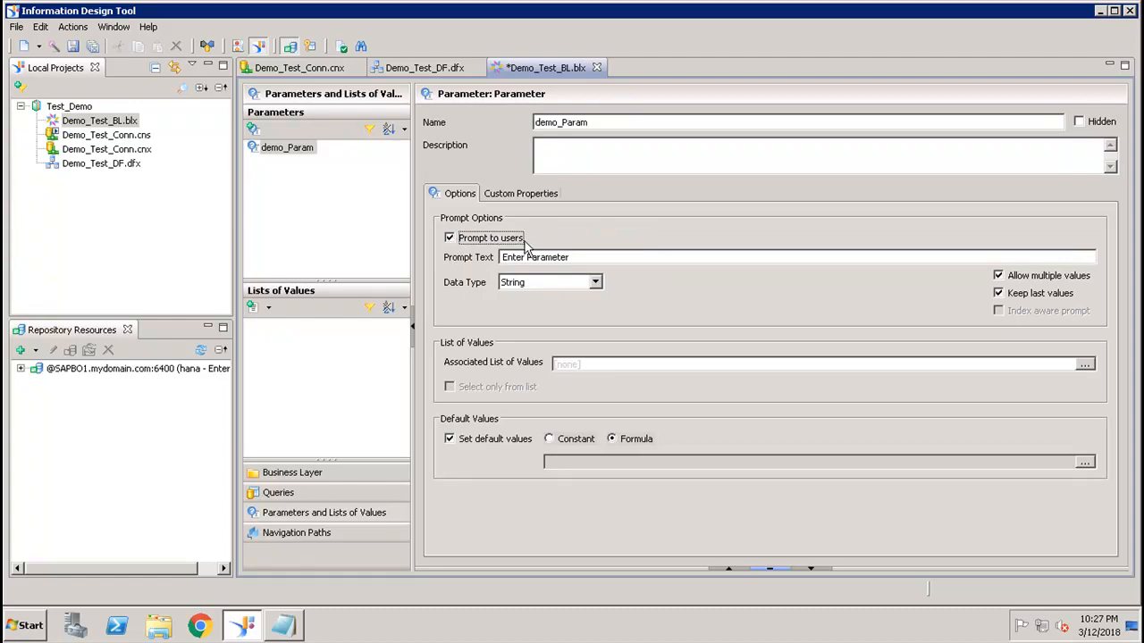
# - Rewrite the prompt text to read 'Enter value to Param:'
pyautogui.click(581, 258)
pyautogui.write('value ')
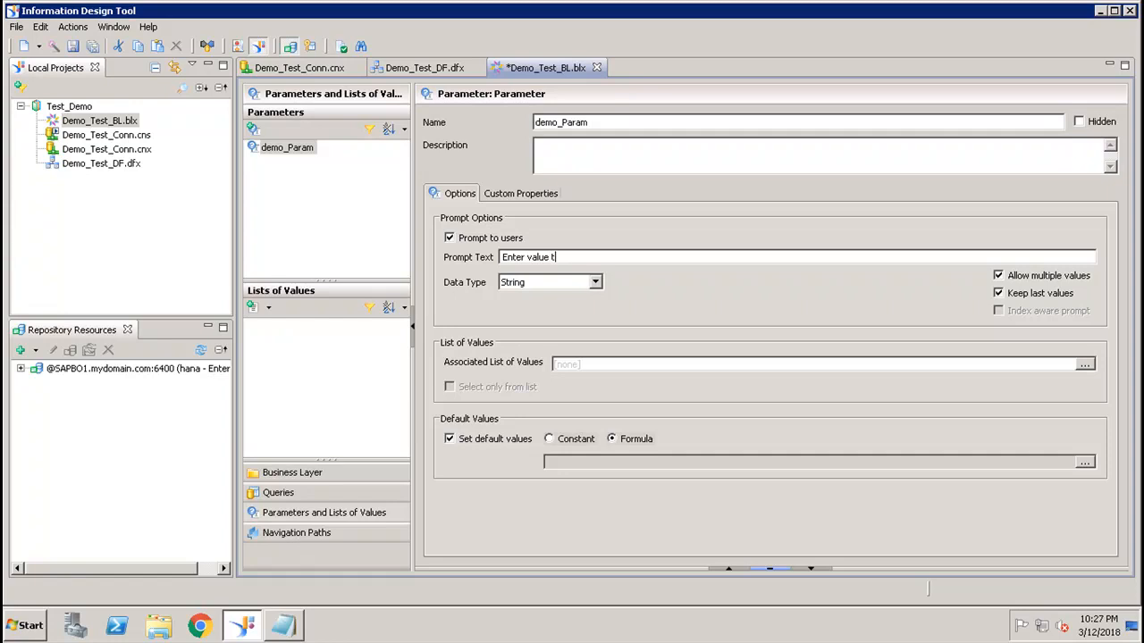
pyautogui.write('o')
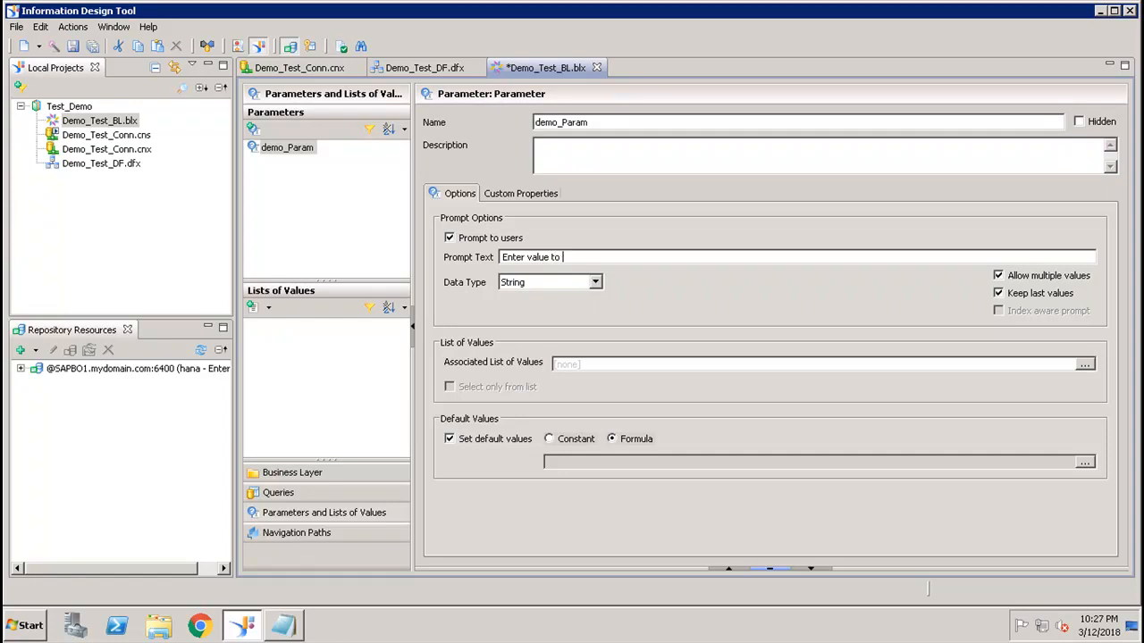
pyautogui.write('Para')
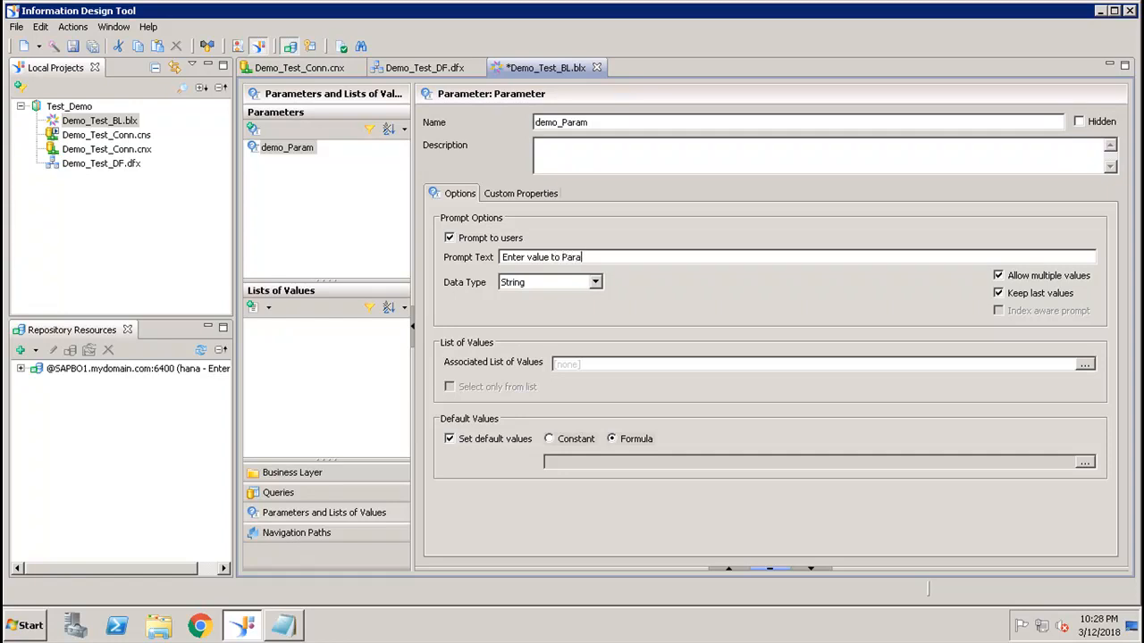
pyautogui.write('m:')
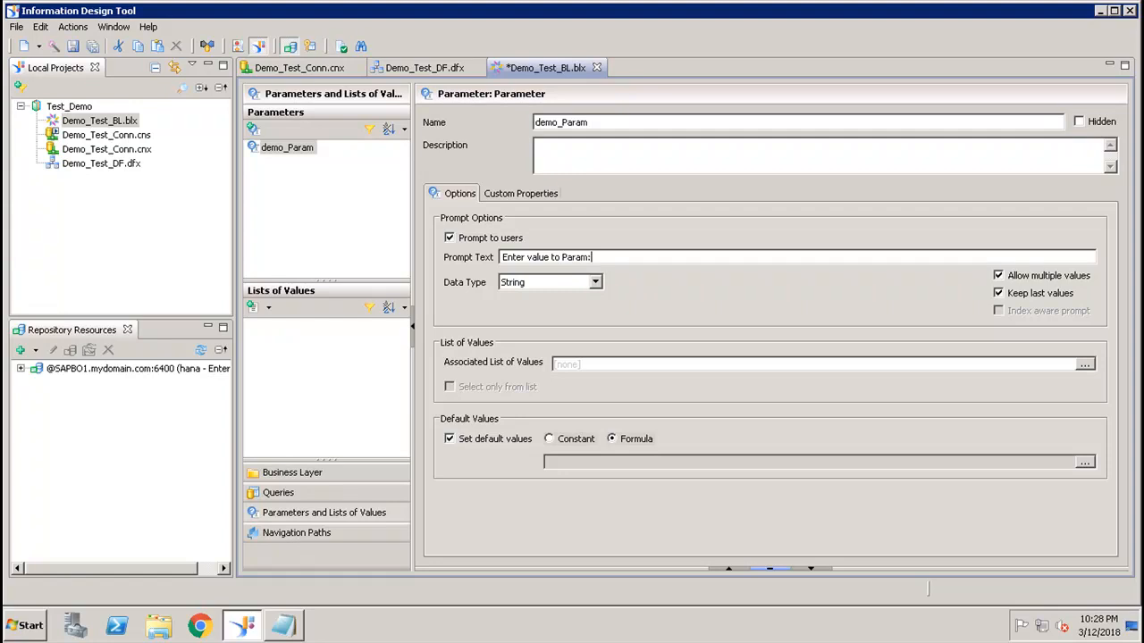
pyautogui.click(593, 282)
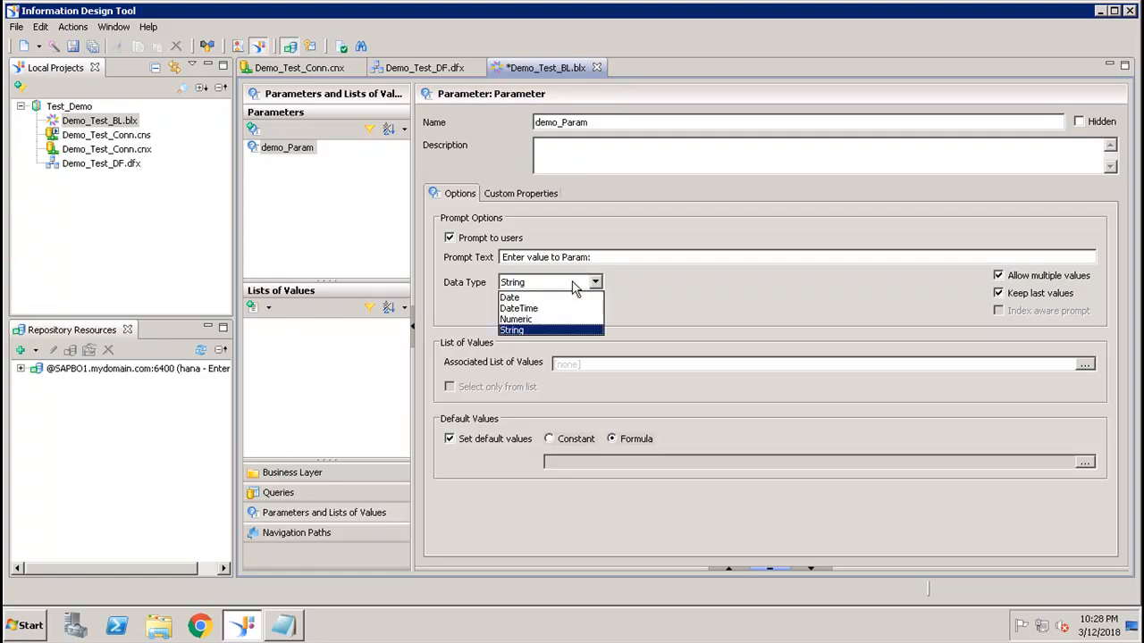
pyautogui.click(511, 329)
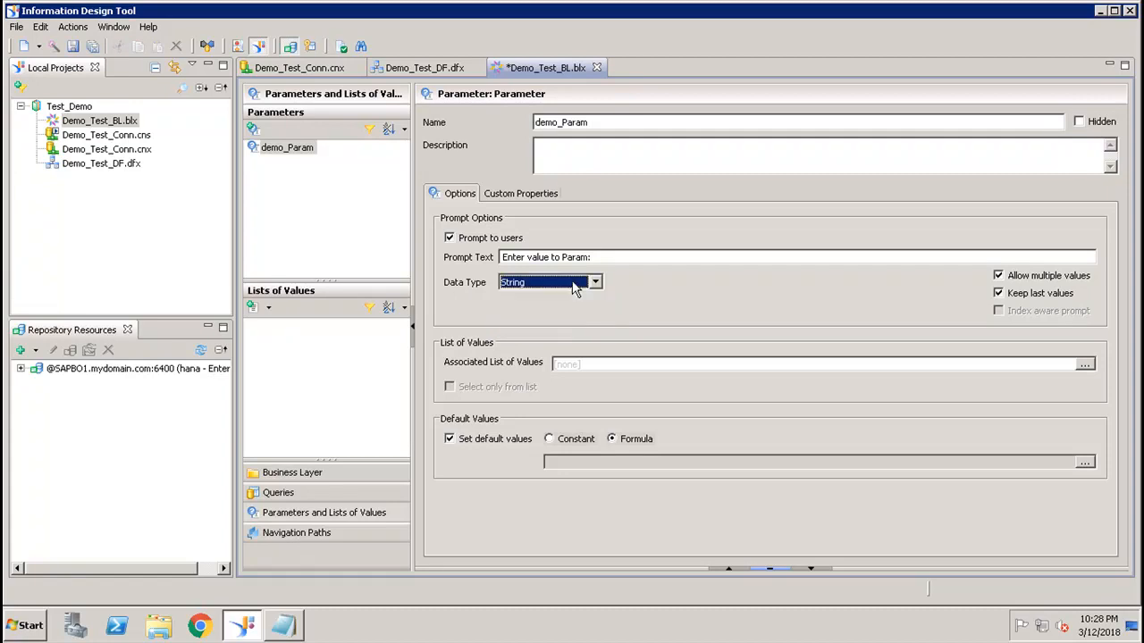
pyautogui.moveTo(1046, 284)
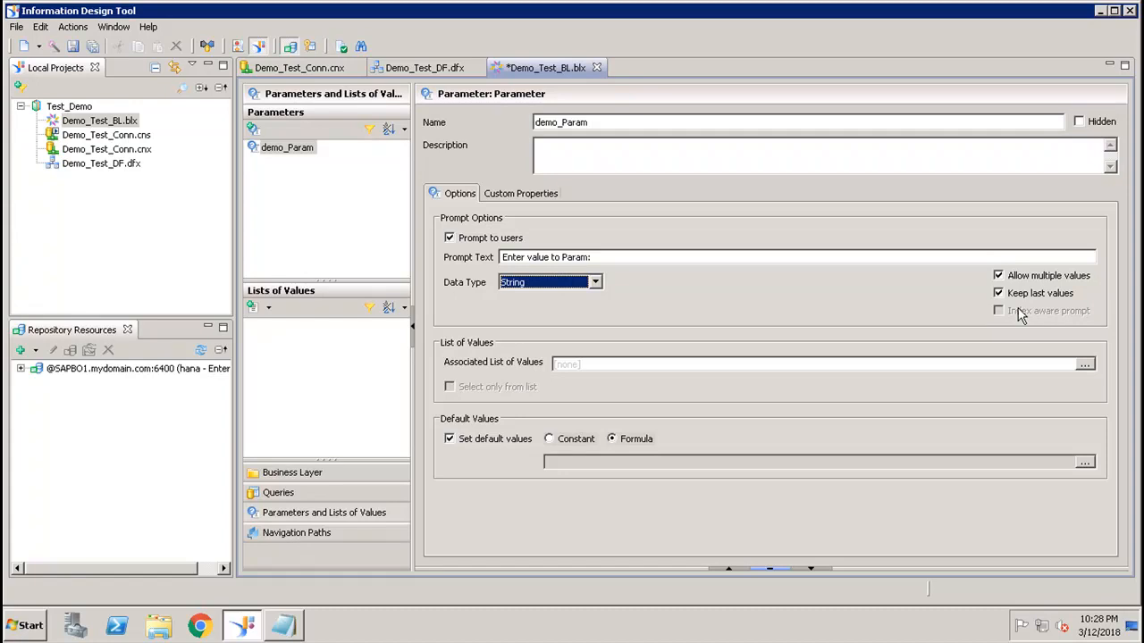
pyautogui.moveTo(1043, 307)
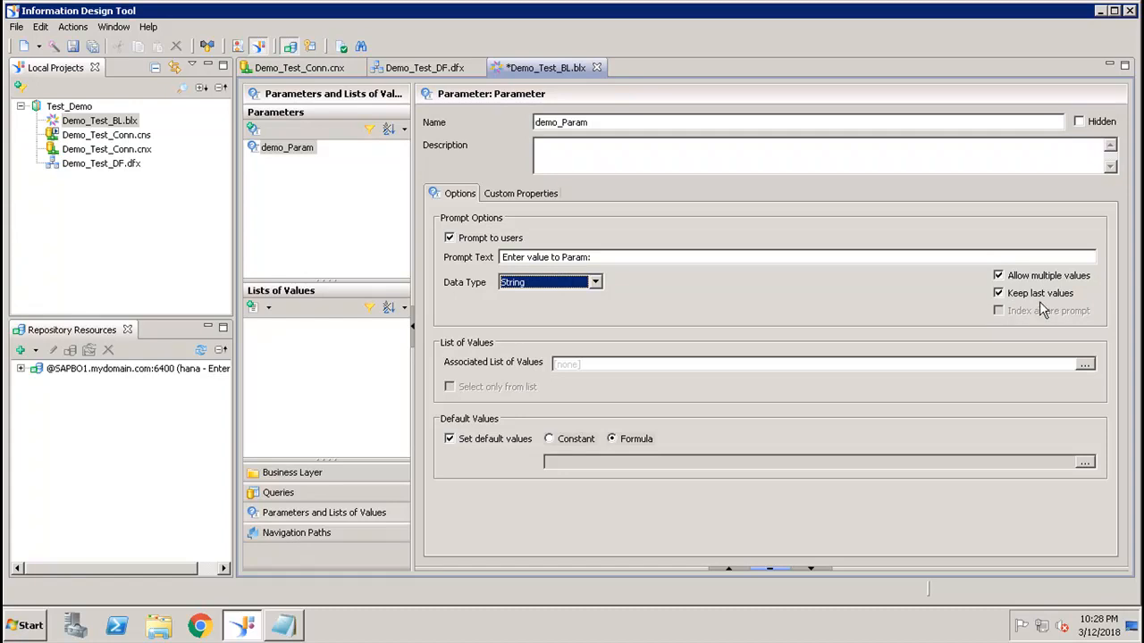
pyautogui.moveTo(1026, 297)
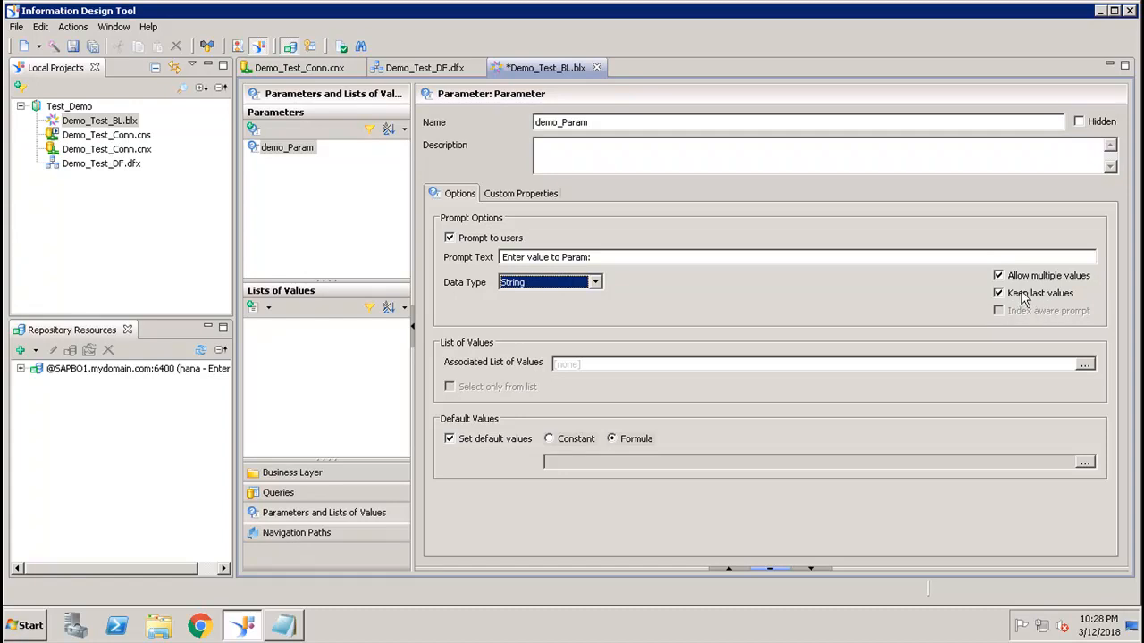
pyautogui.moveTo(1009, 294)
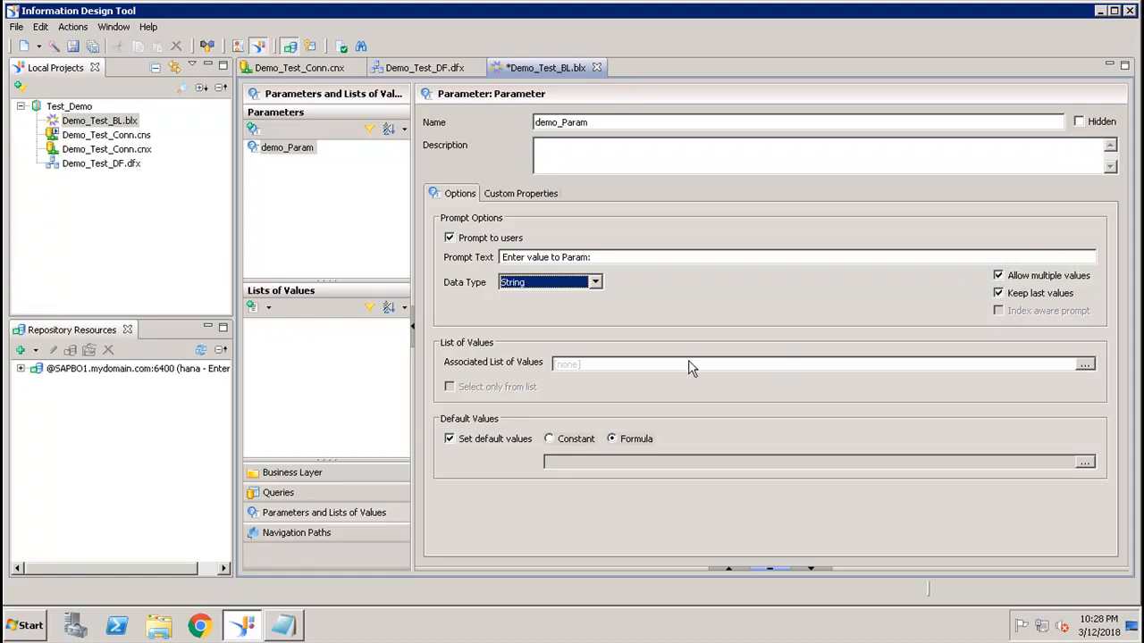
pyautogui.moveTo(508, 354)
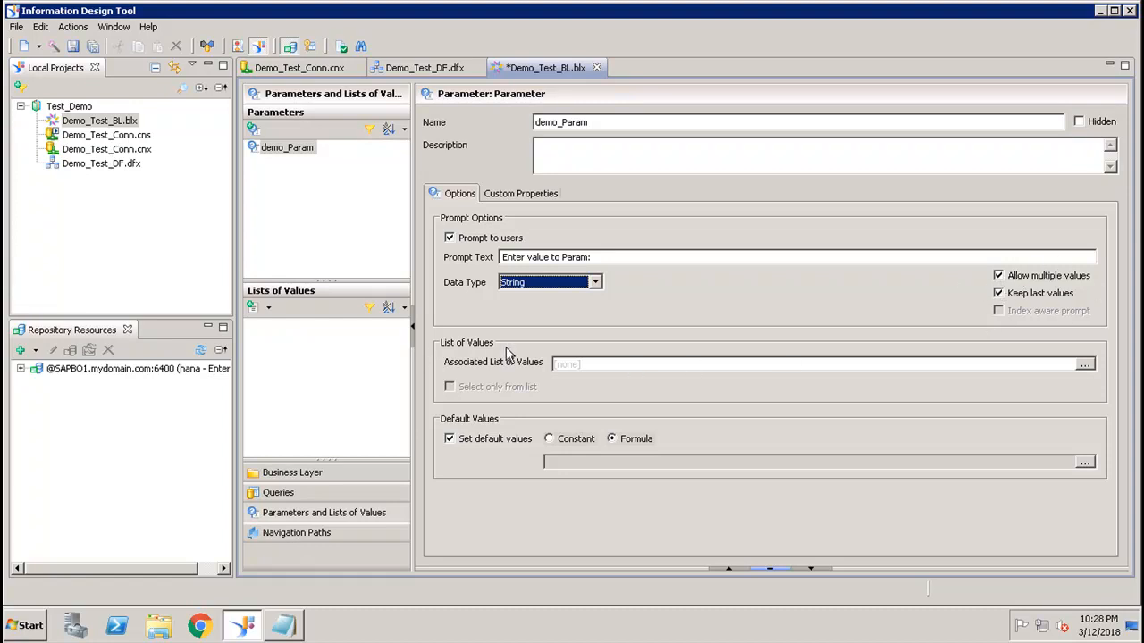
pyautogui.moveTo(577, 379)
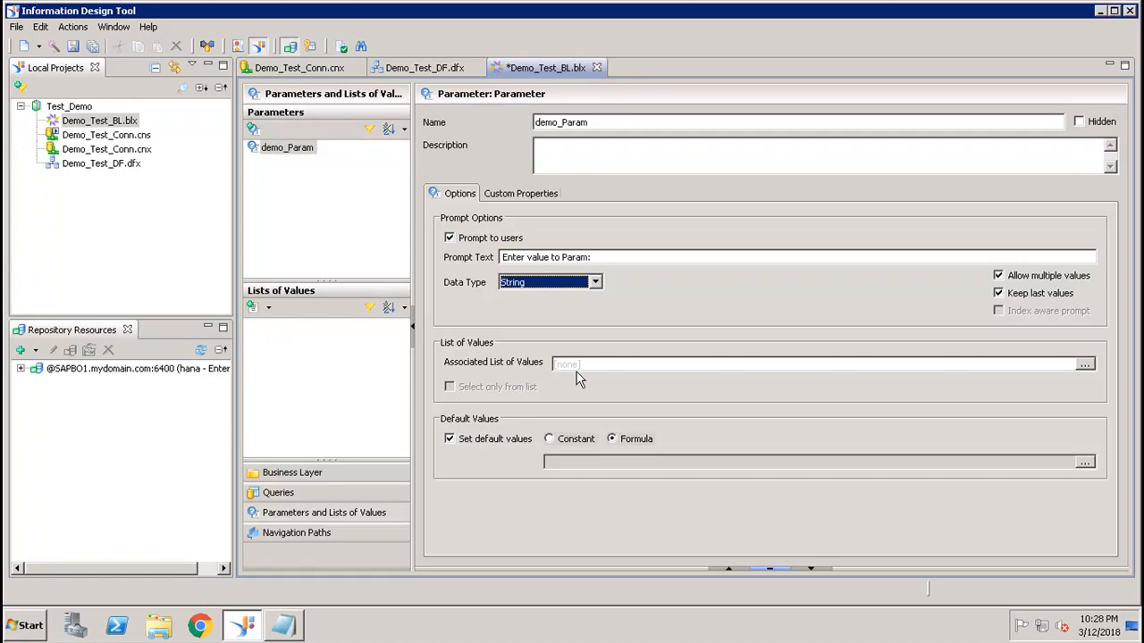
pyautogui.moveTo(686, 461)
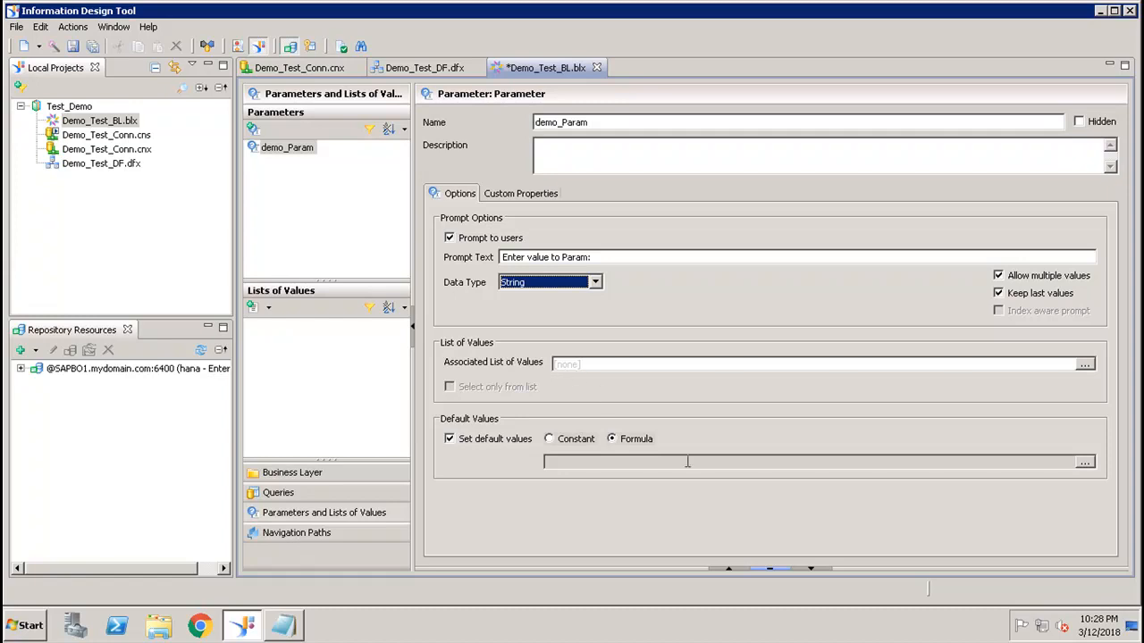
pyautogui.click(1084, 364)
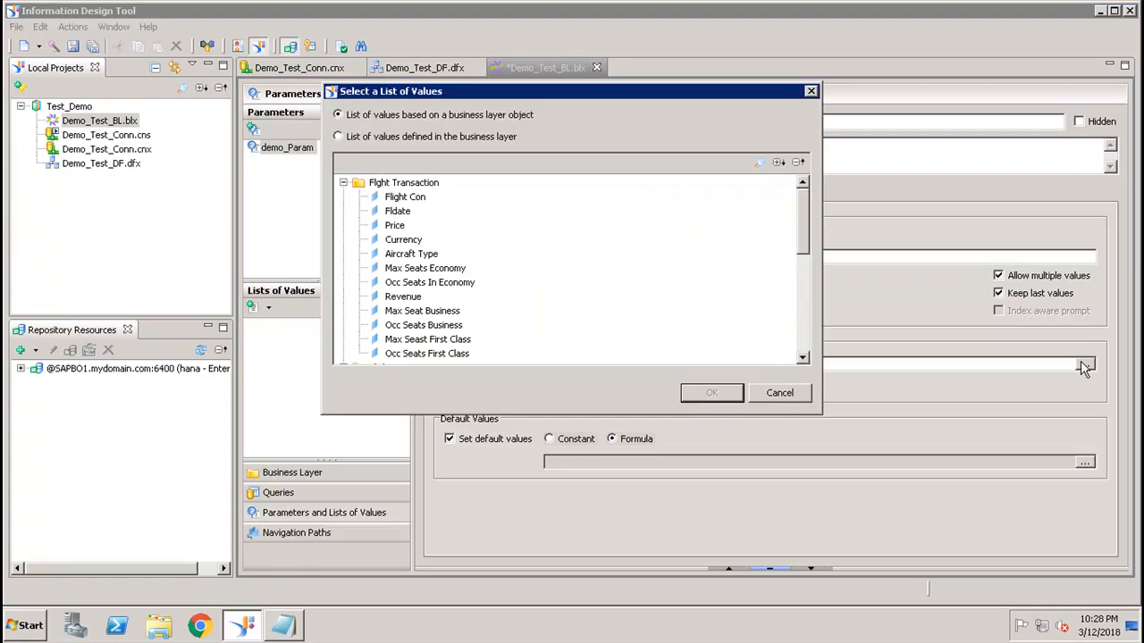
pyautogui.moveTo(815, 207)
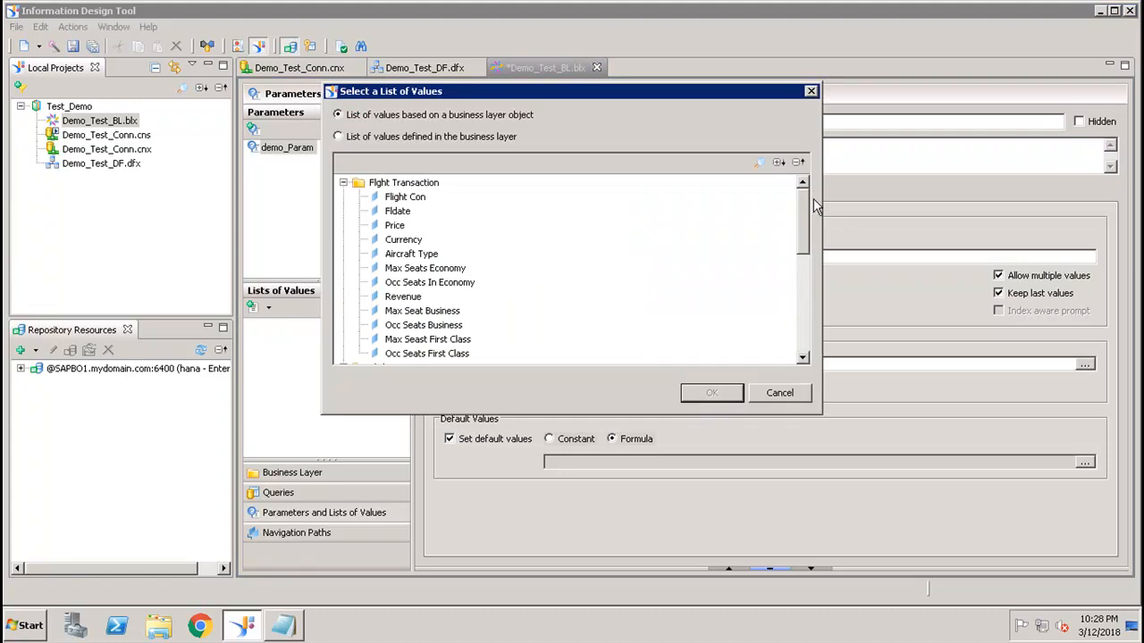
pyautogui.moveTo(800, 218)
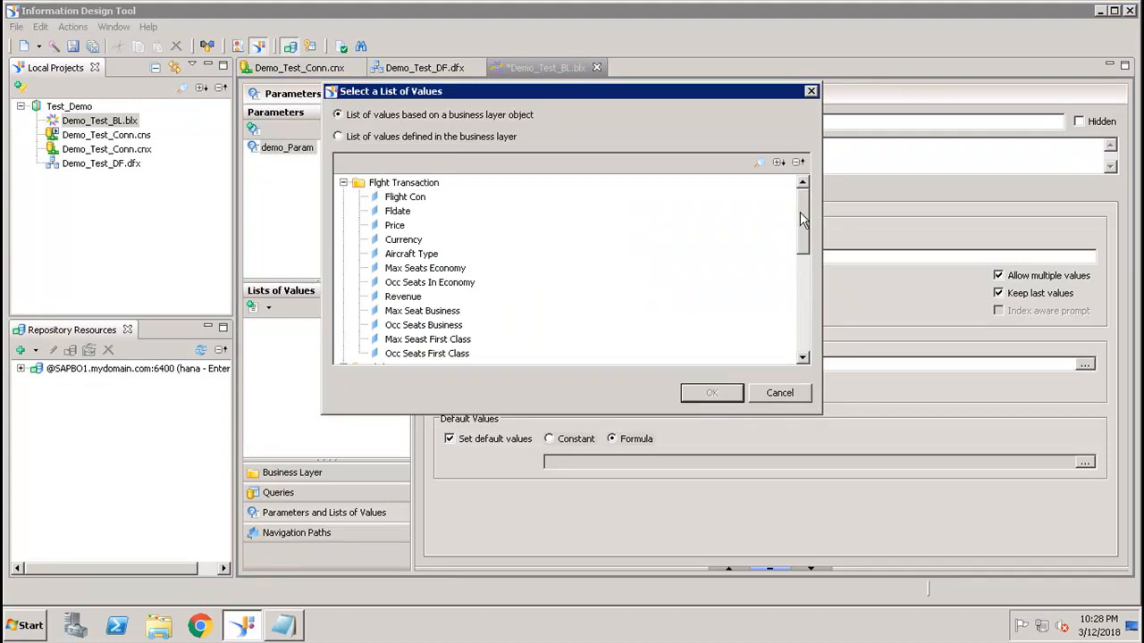
pyautogui.scroll(-3)
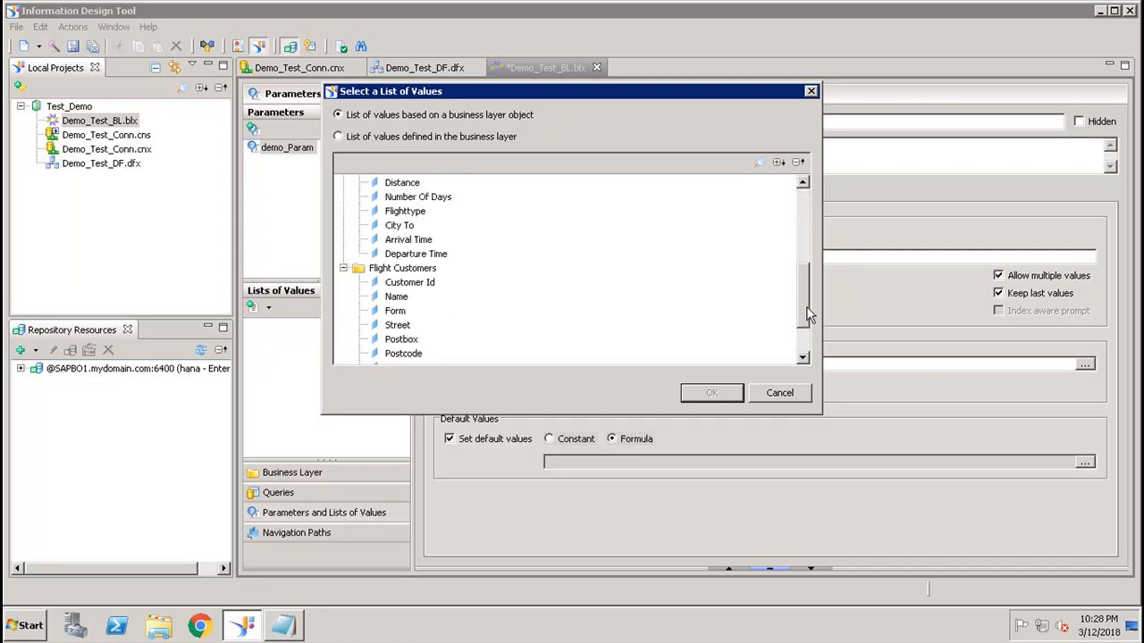
pyautogui.scroll(-3)
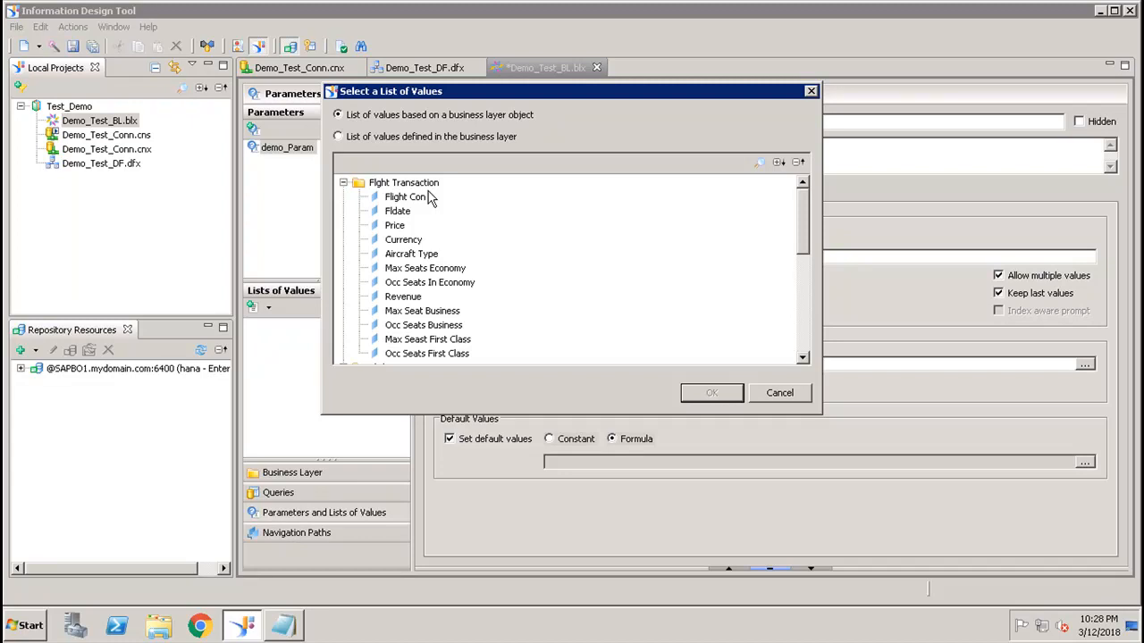
pyautogui.moveTo(804, 397)
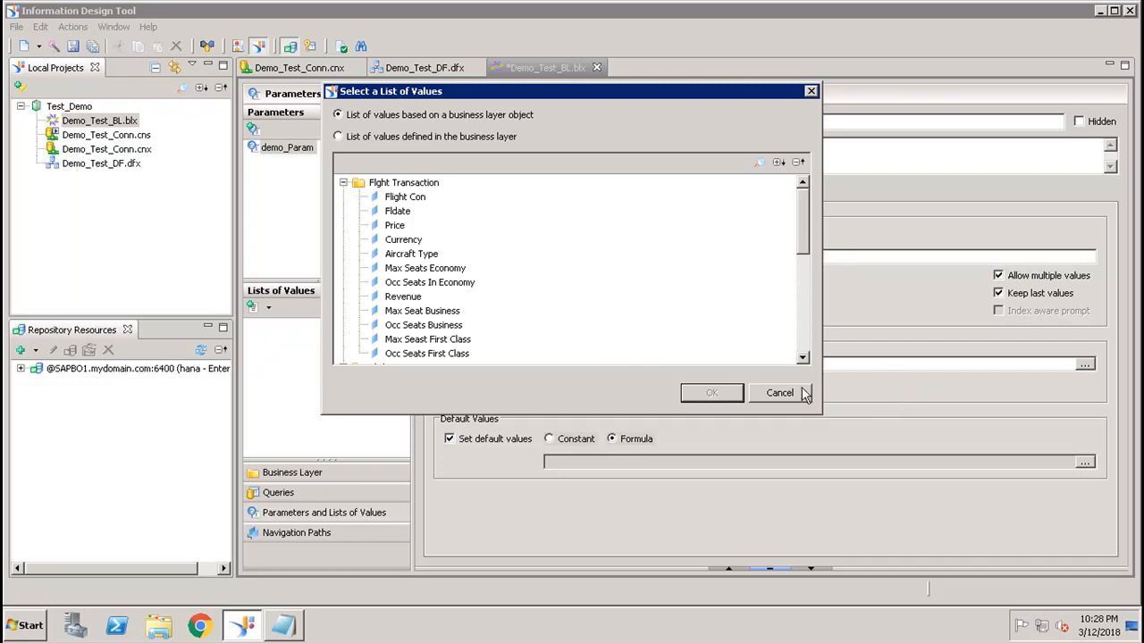
pyautogui.click(779, 393)
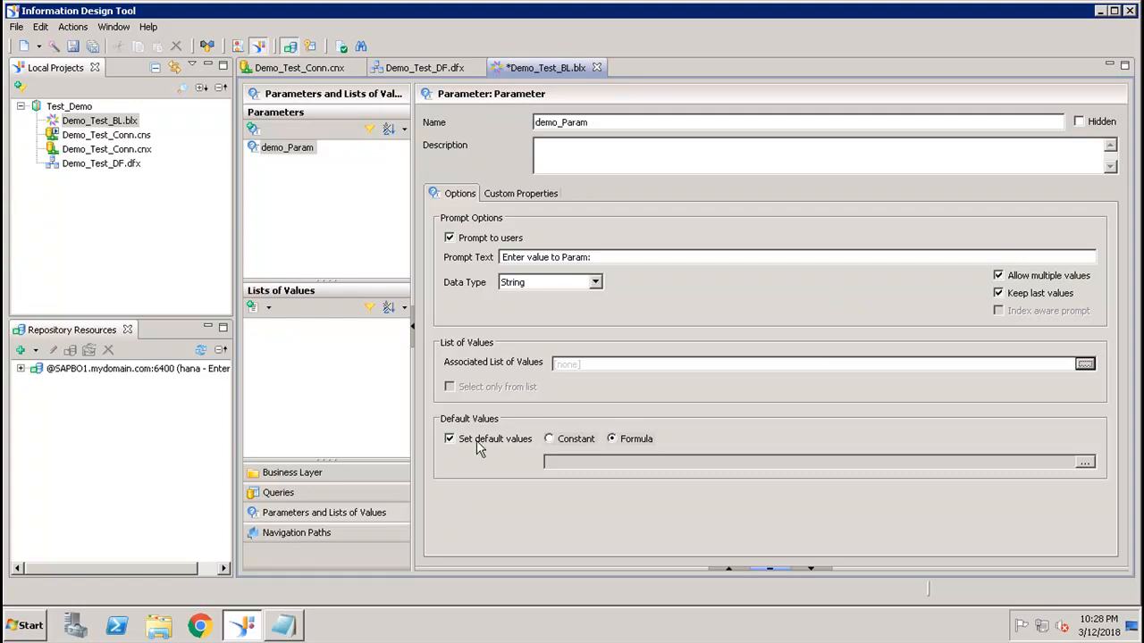
pyautogui.moveTo(545, 445)
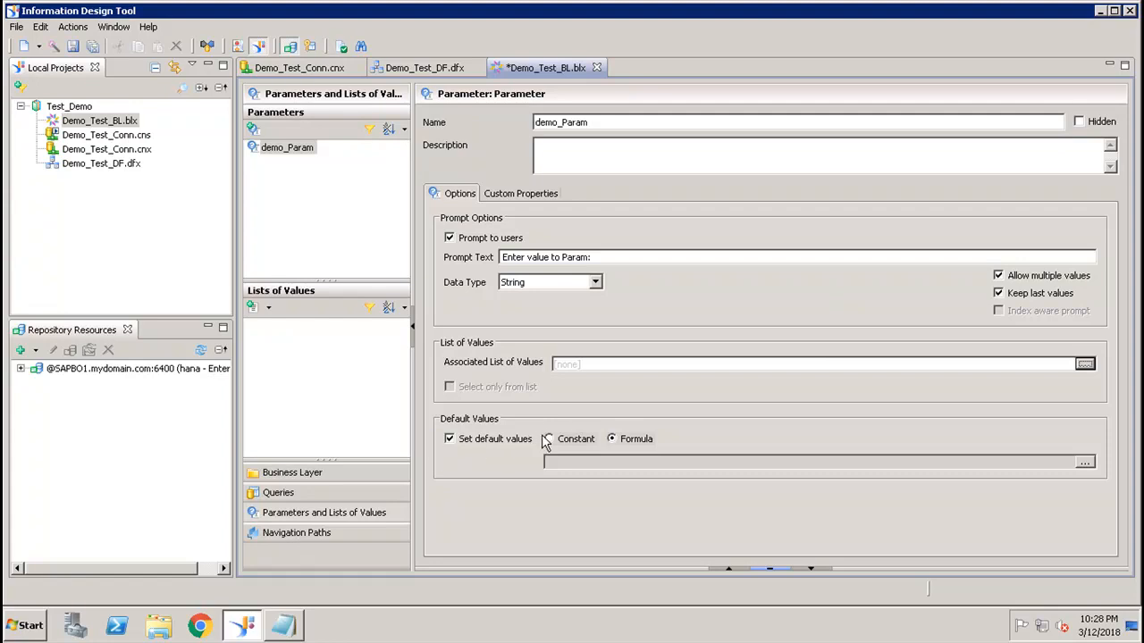
# - Switch demo_Param's default value from formula to constant, keeping default values enabled
pyautogui.click(450, 439)
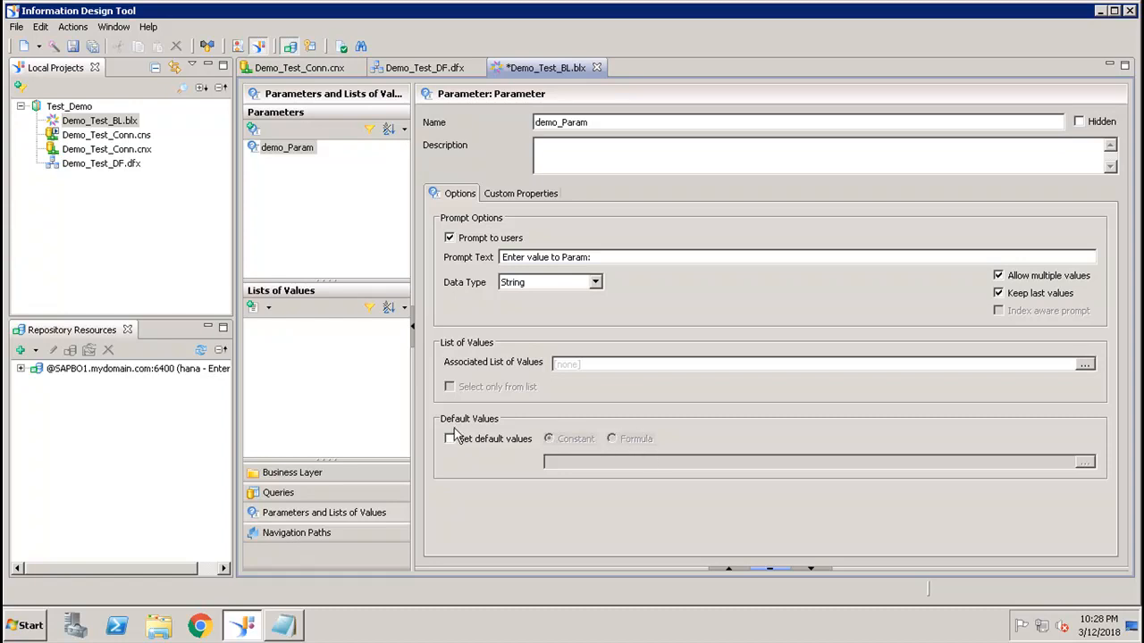
pyautogui.click(450, 439)
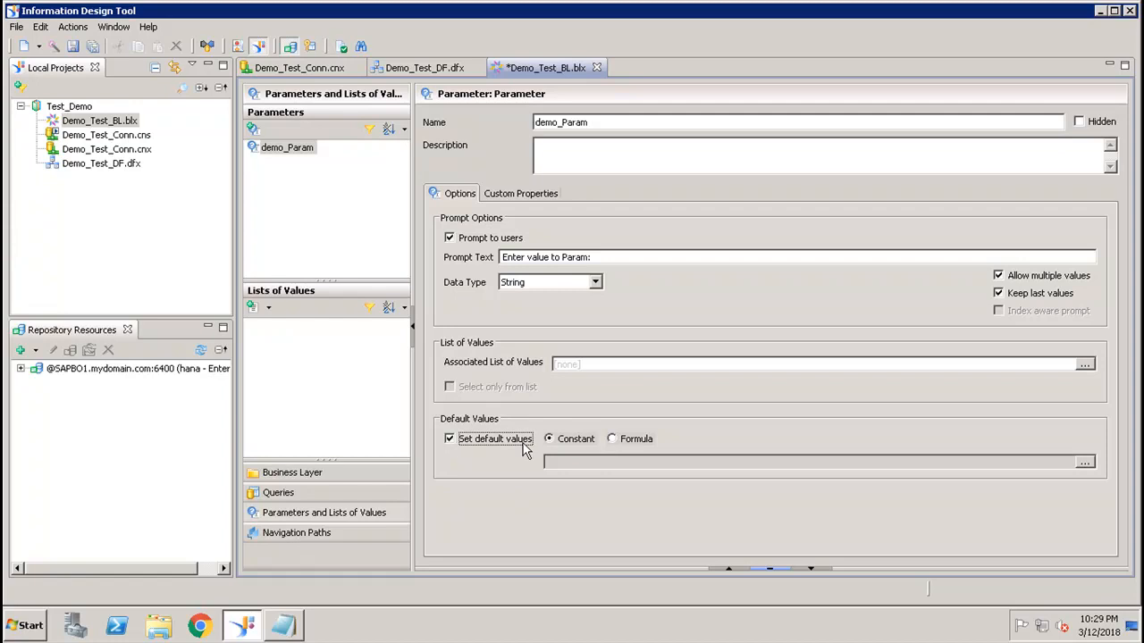
pyautogui.moveTo(336, 161)
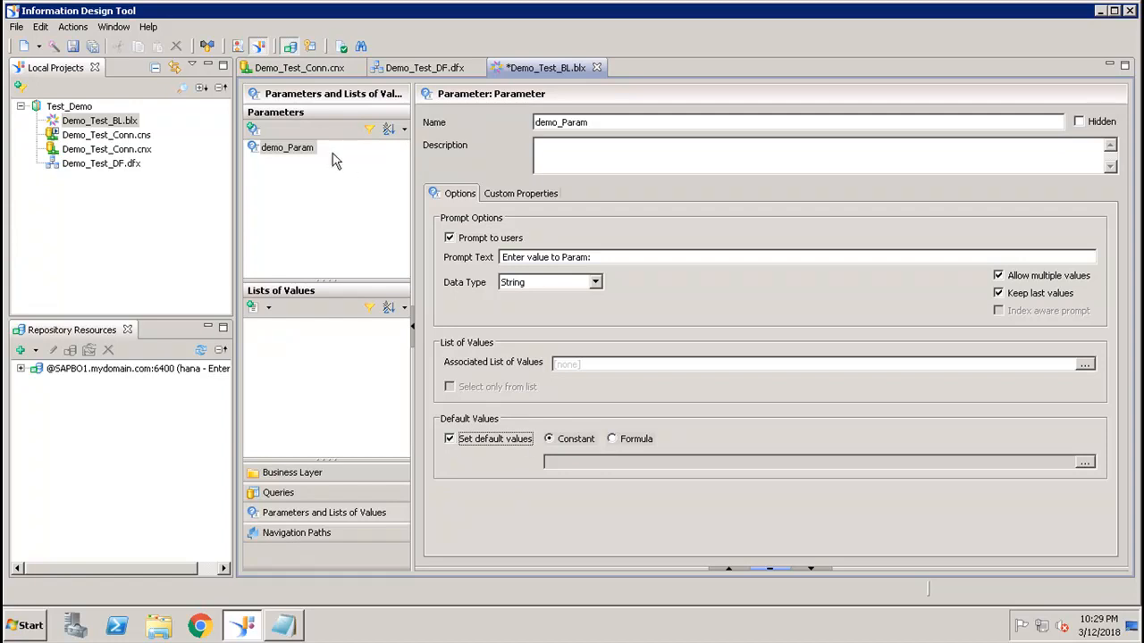
pyautogui.click(71, 46)
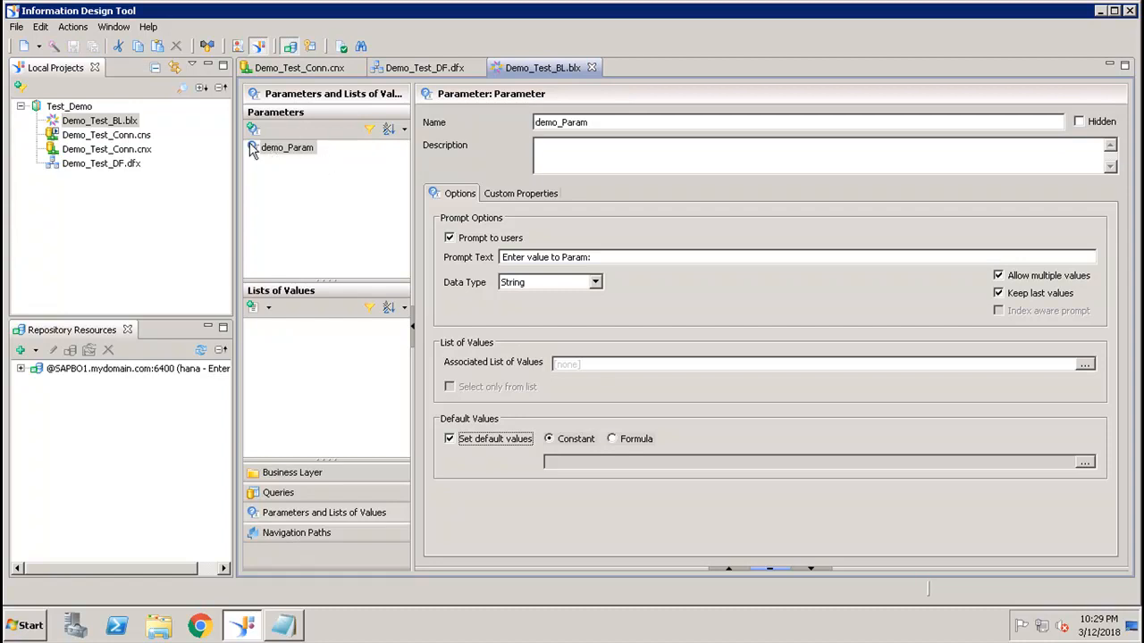
pyautogui.moveTo(325, 164)
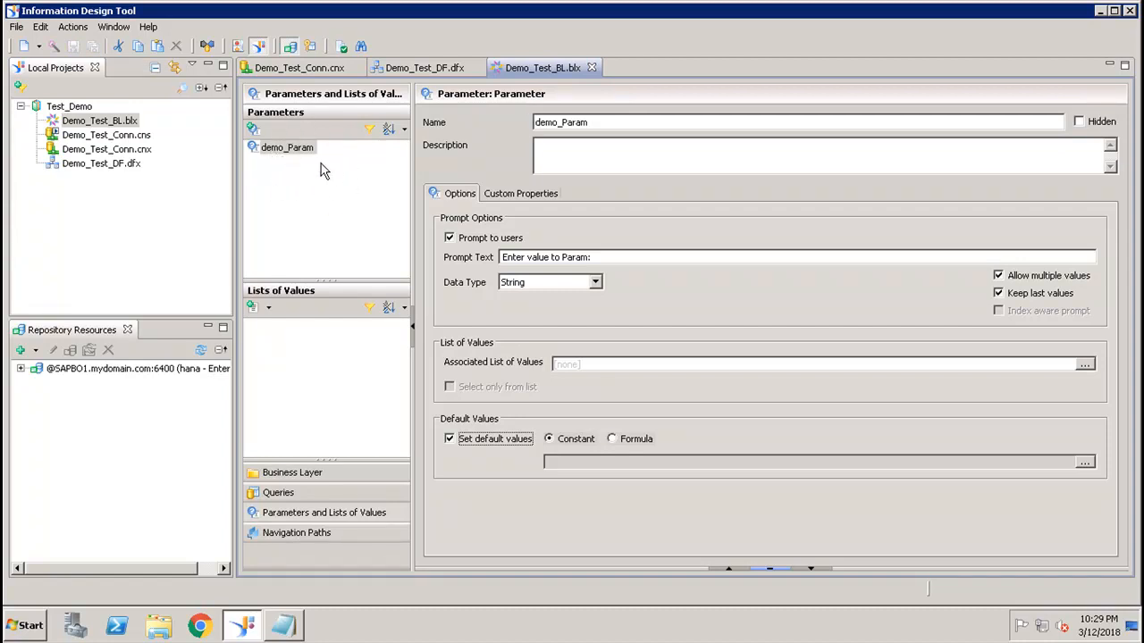
pyautogui.moveTo(110, 128)
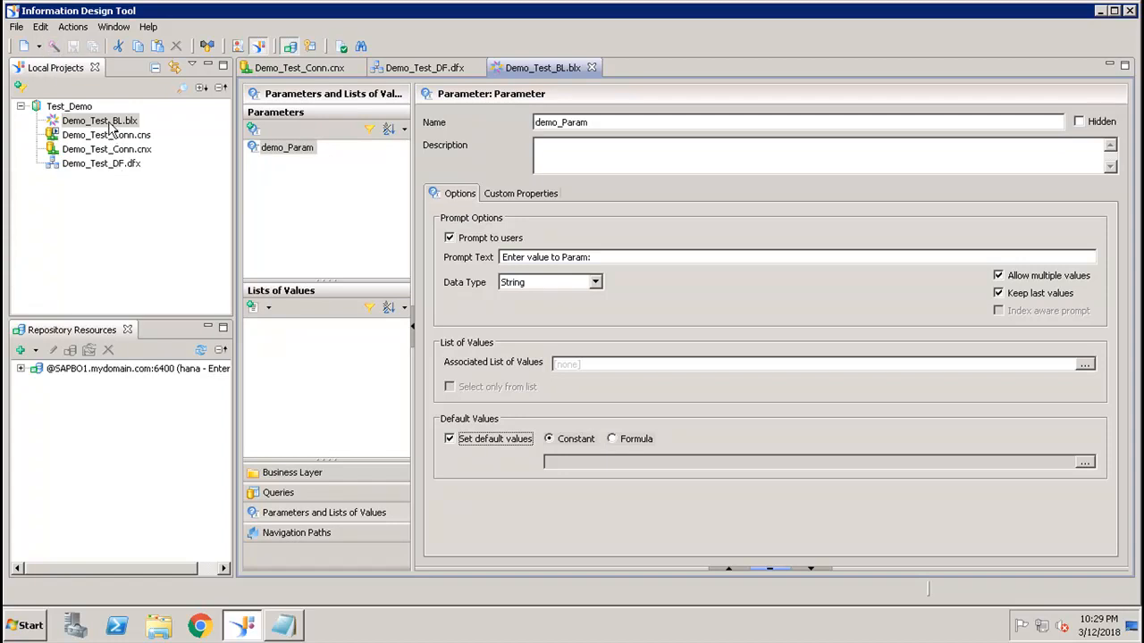
# - Publish Demo_Test_BL to the repository's Universes folder, overwriting the existing universe
pyautogui.rightClick(100, 120)
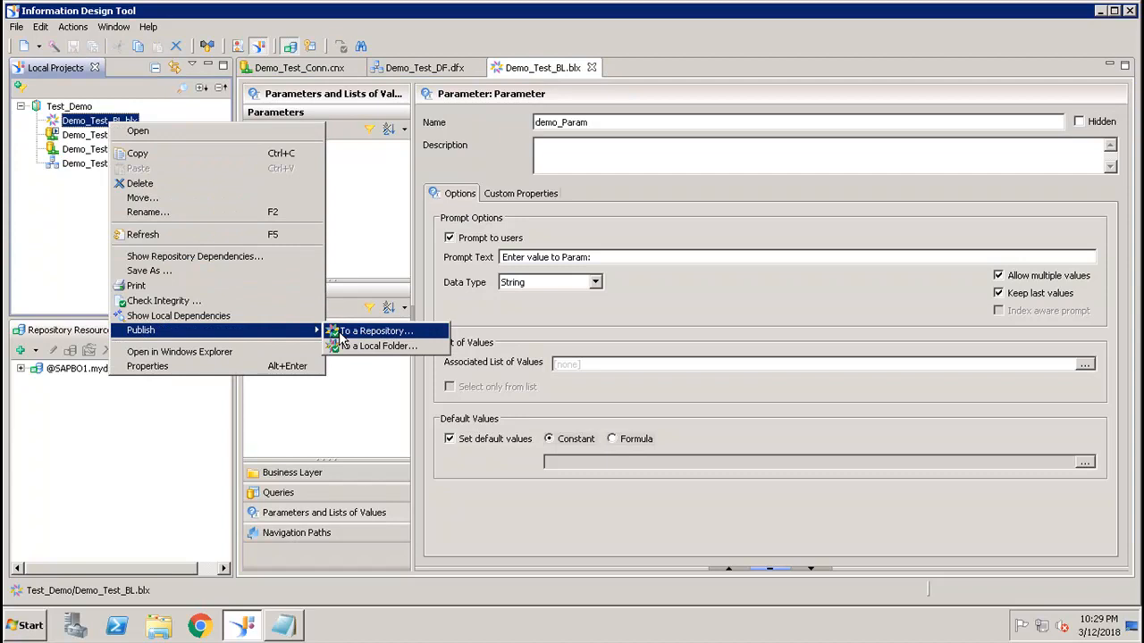
pyautogui.click(373, 330)
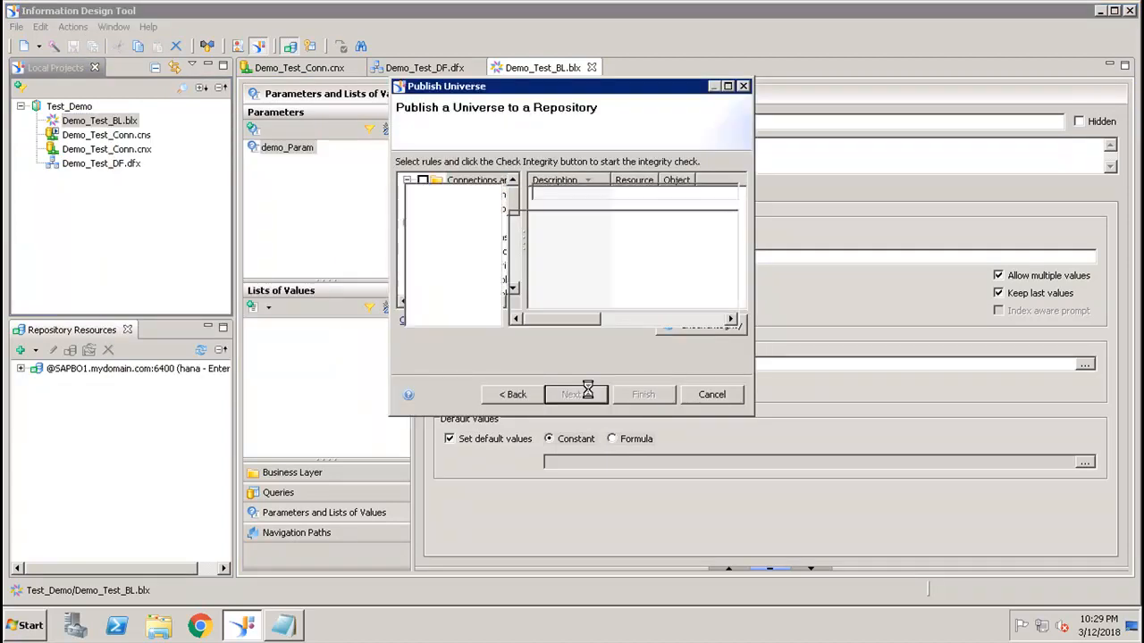
pyautogui.click(572, 395)
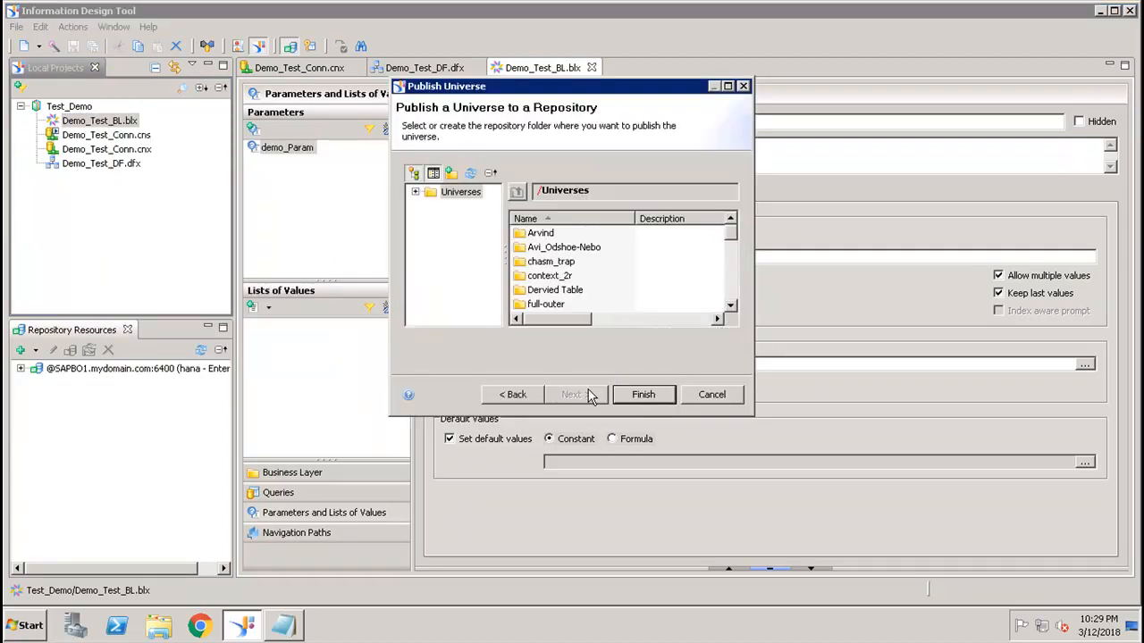
pyautogui.click(644, 395)
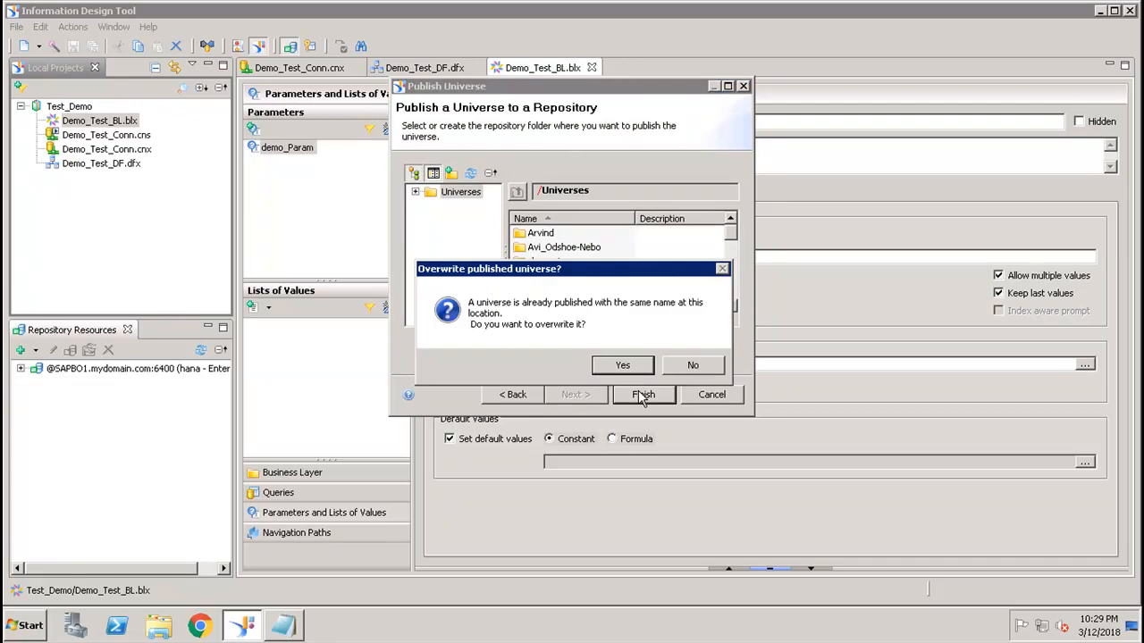
pyautogui.click(622, 365)
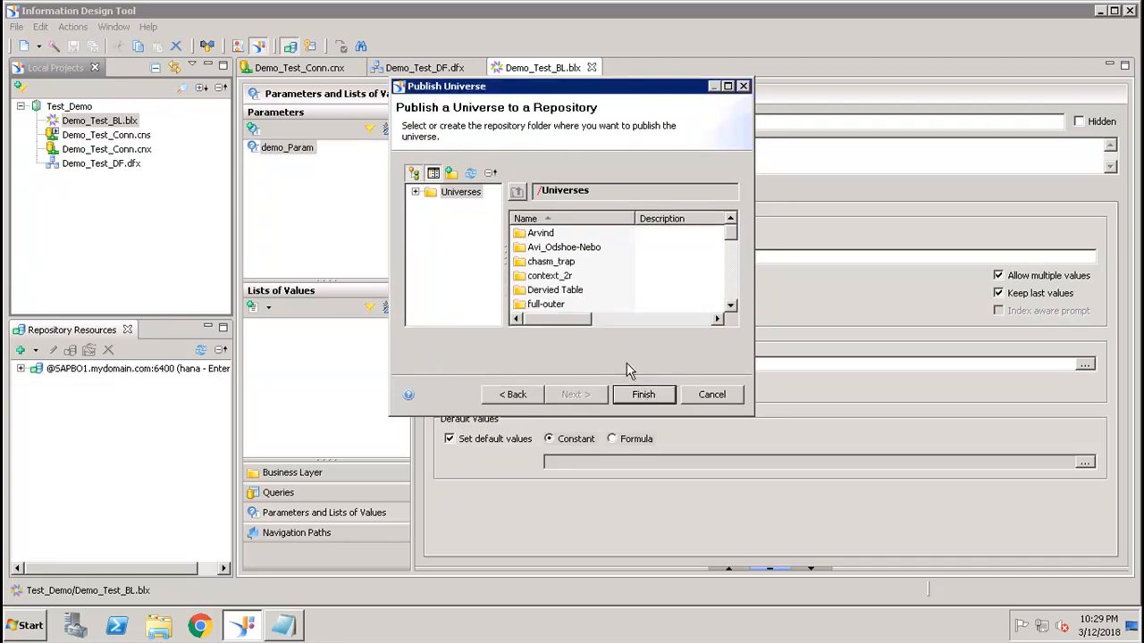
pyautogui.click(711, 395)
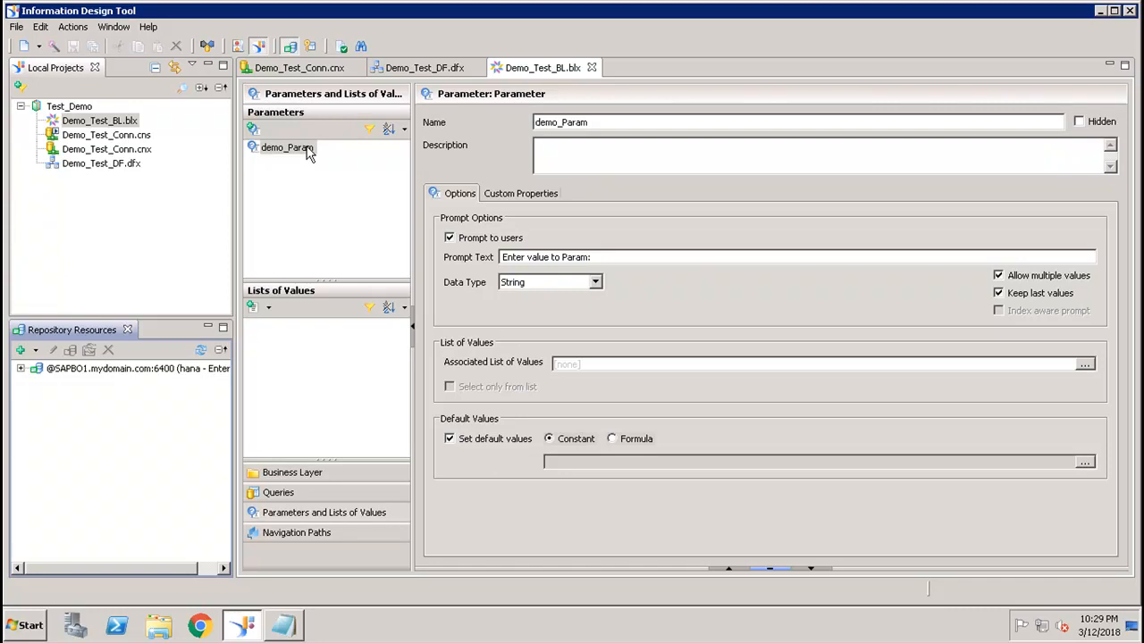
pyautogui.moveTo(475, 209)
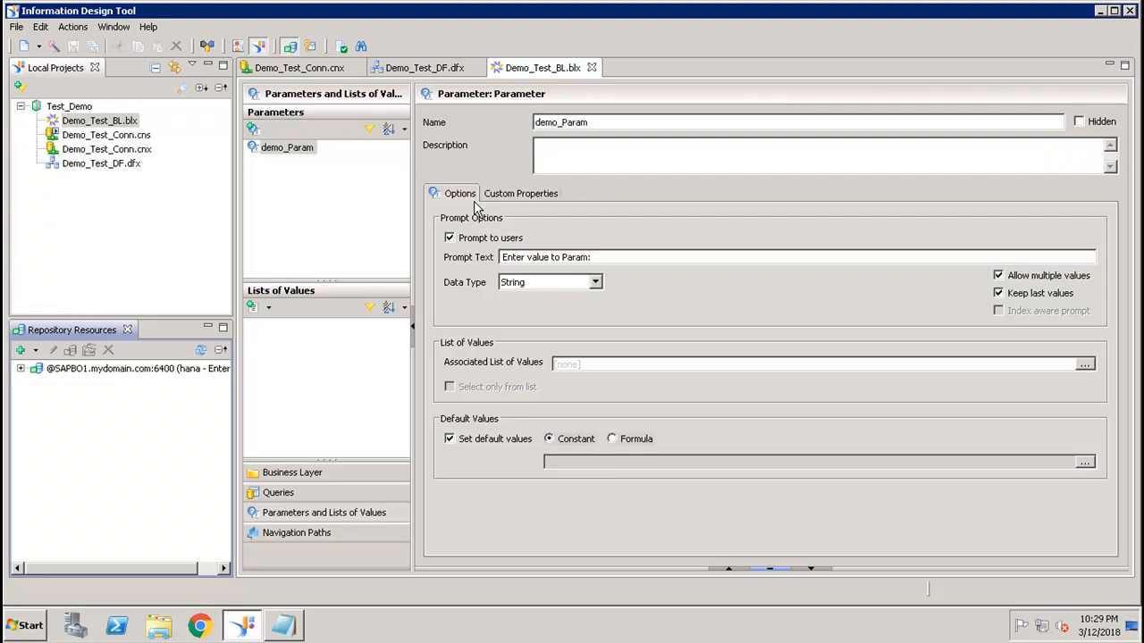
pyautogui.moveTo(772, 93)
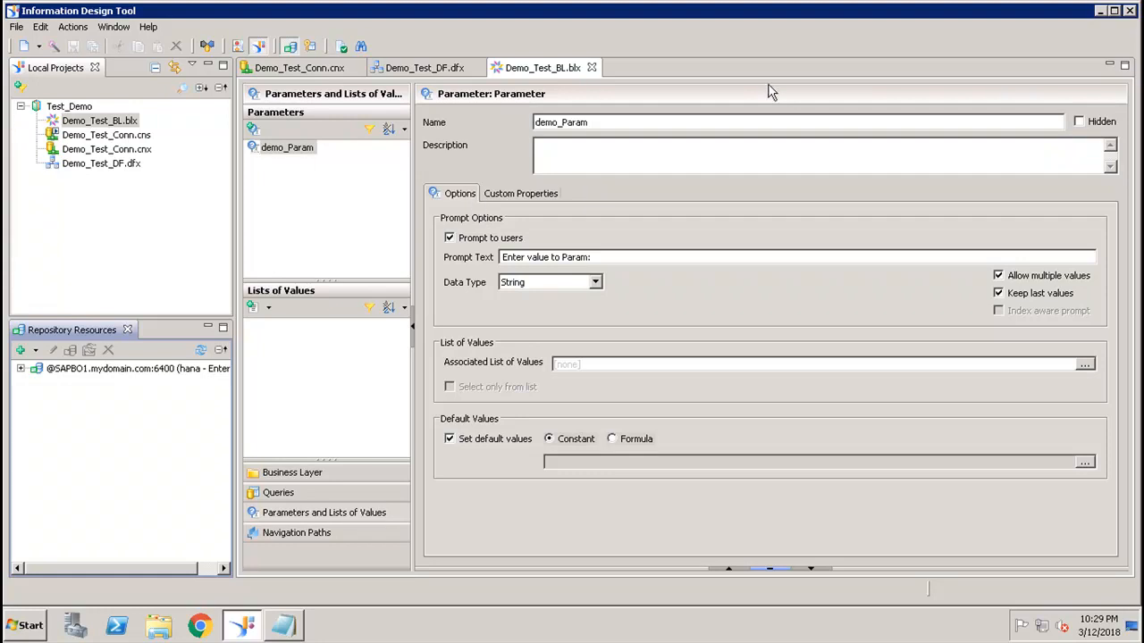
# - Hide the Information Design Tool window to show the Windows desktop
pyautogui.click(1100, 10)
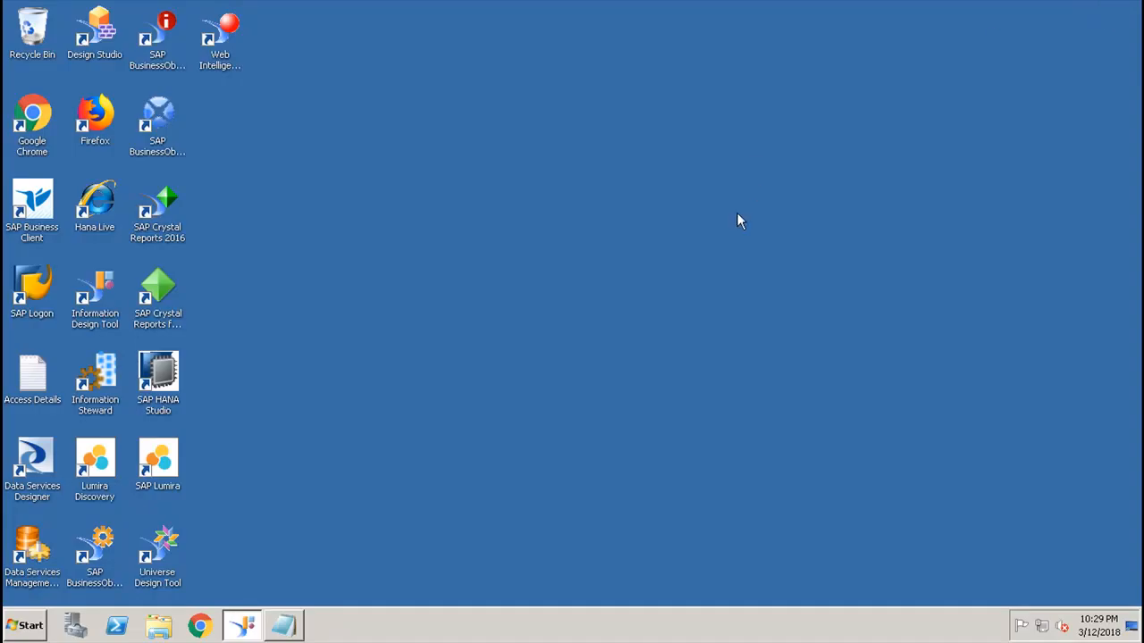
pyautogui.moveTo(736, 75)
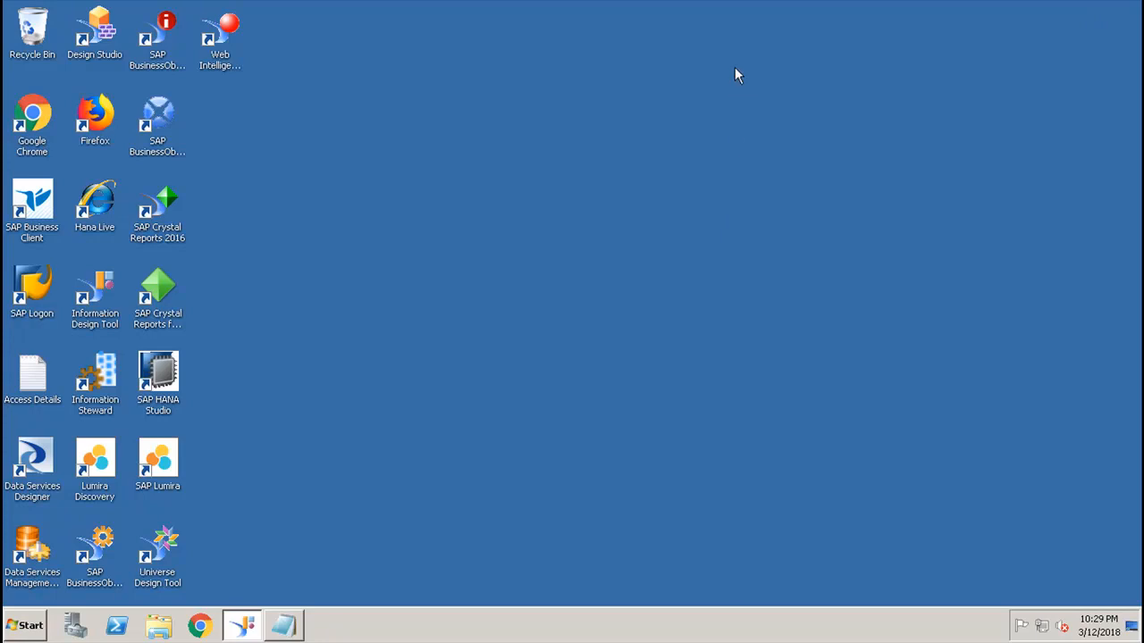
pyautogui.moveTo(754, 111)
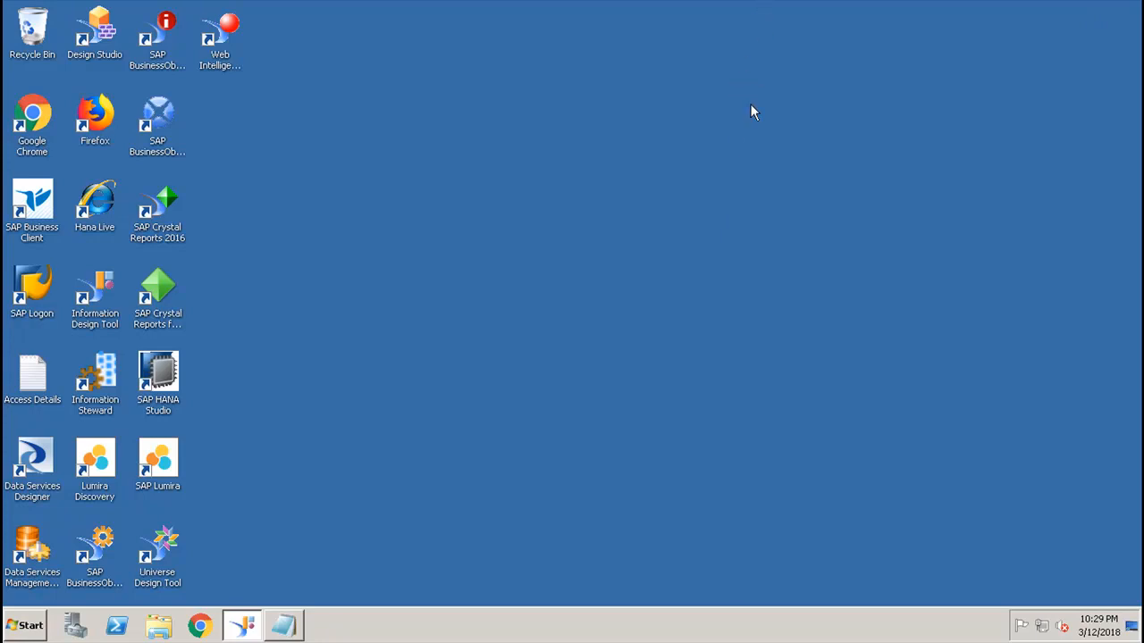